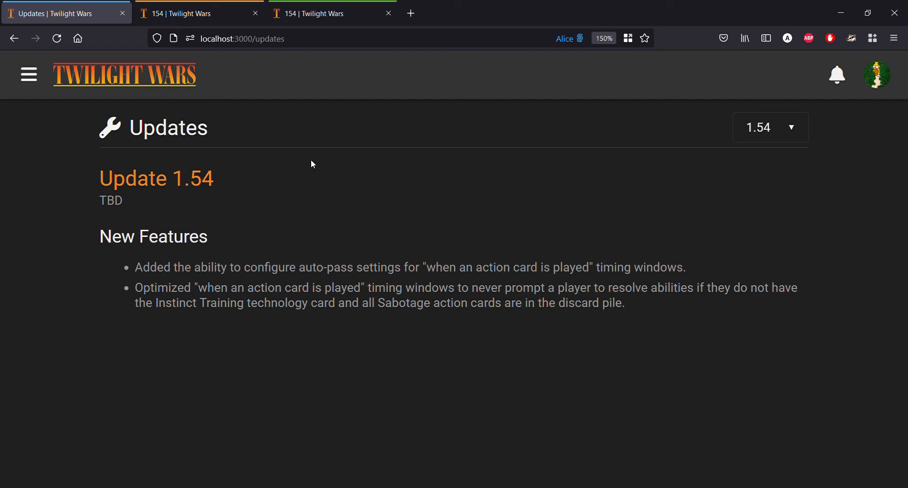
mouse_move(673, 323)
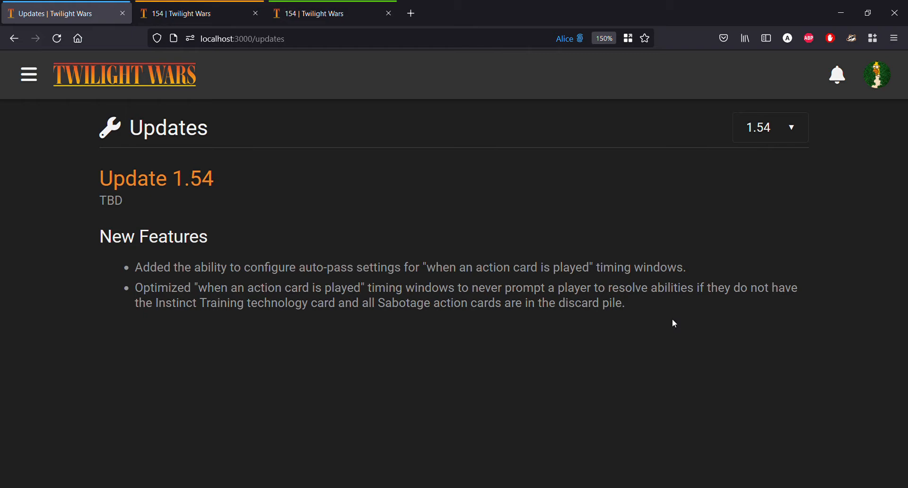
mouse_move(585, 368)
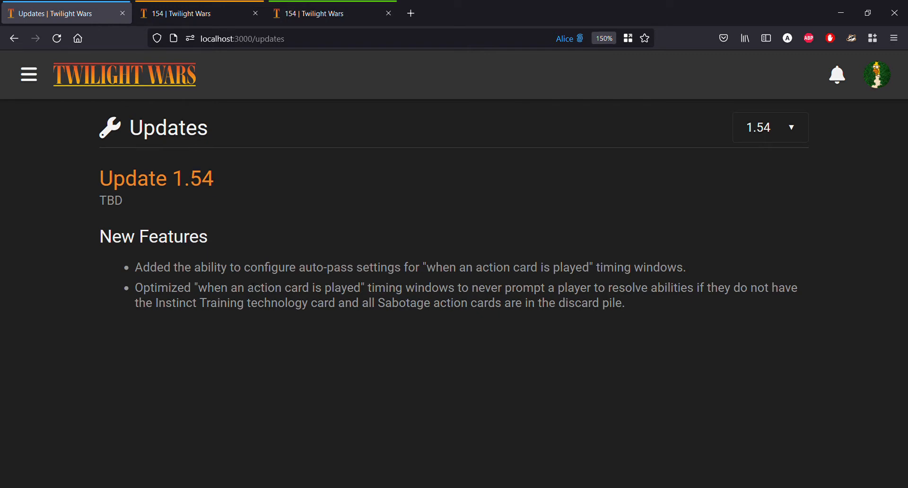
mouse_move(401, 326)
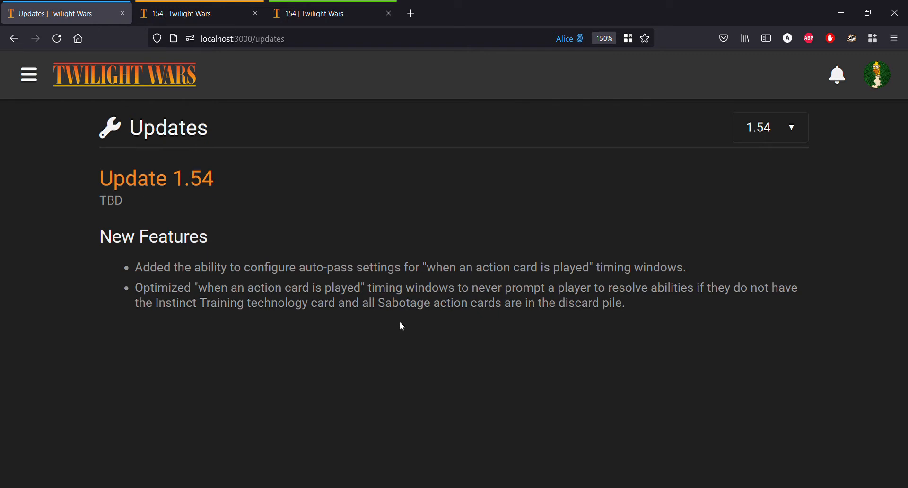
mouse_move(439, 314)
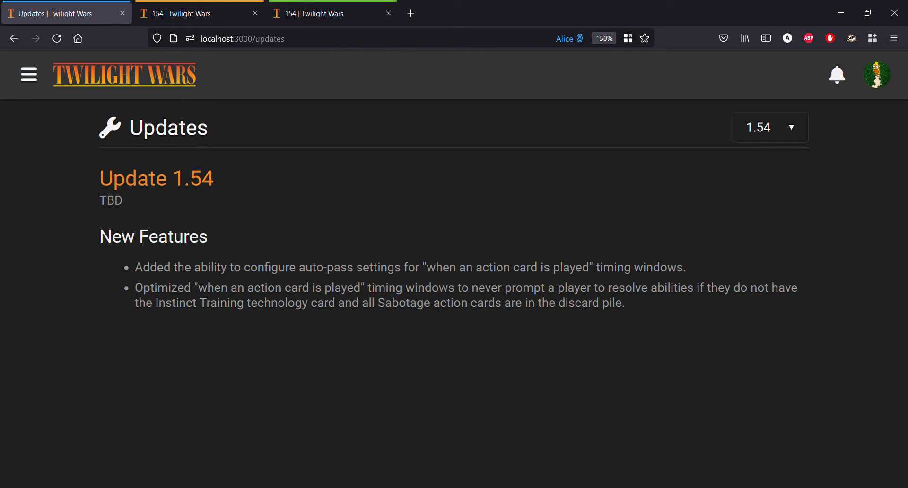
mouse_move(467, 233)
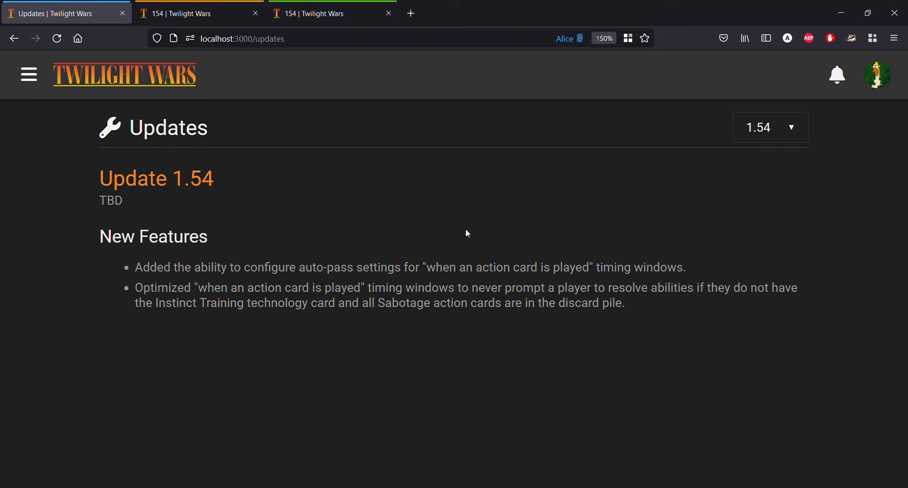
mouse_move(374, 180)
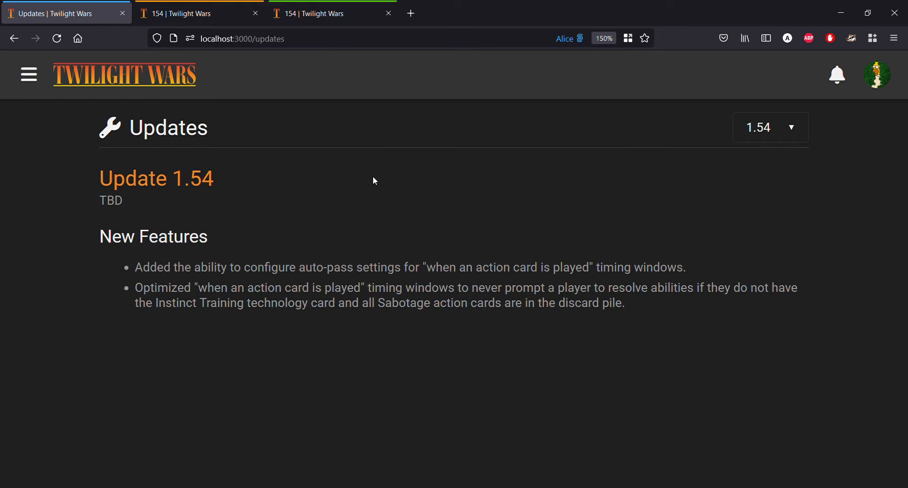
mouse_move(464, 111)
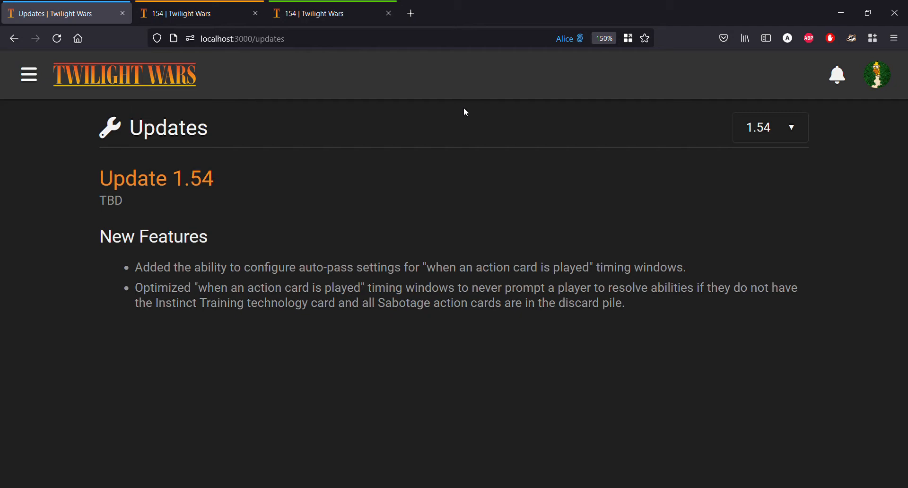
mouse_move(436, 168)
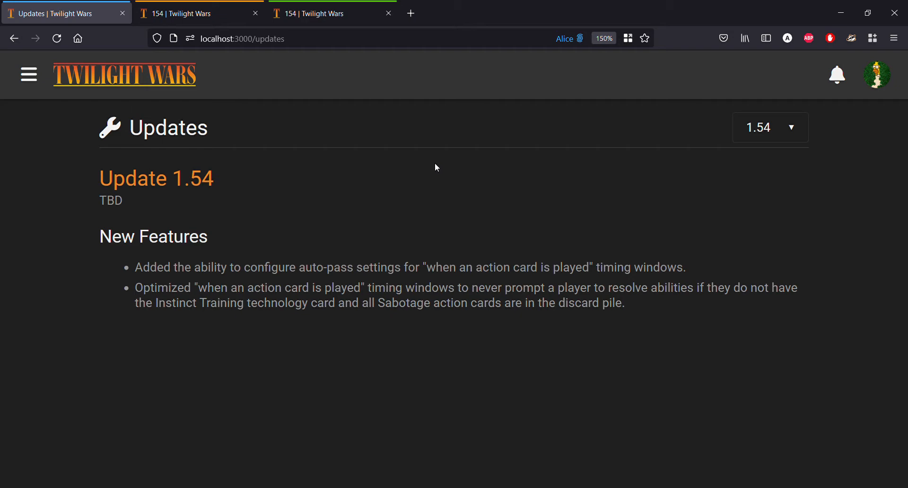
mouse_move(438, 153)
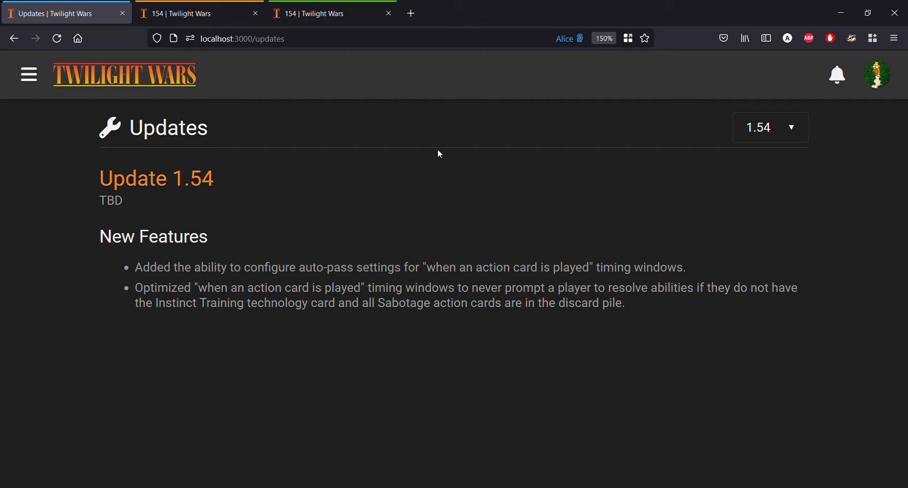
mouse_move(365, 233)
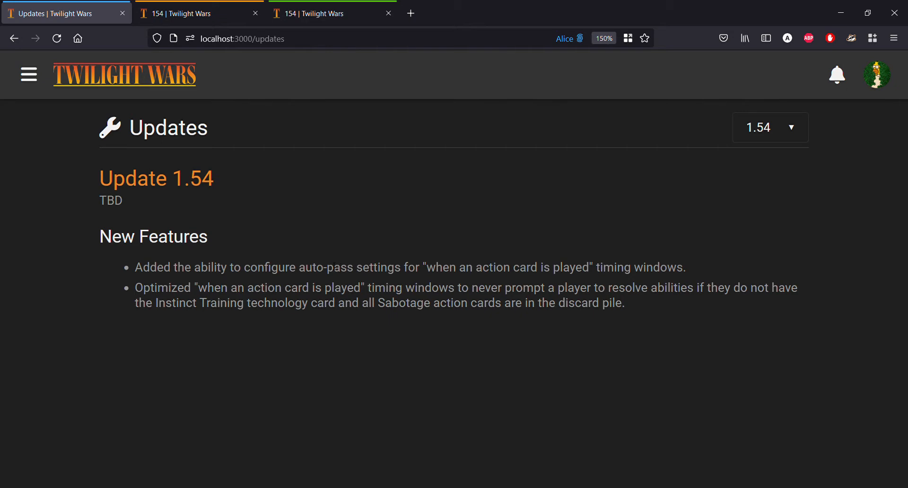
mouse_move(420, 243)
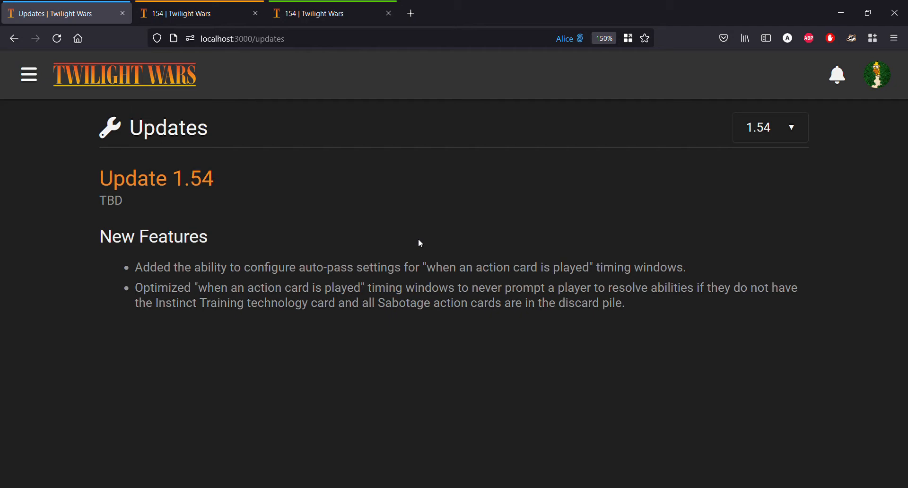
mouse_move(428, 236)
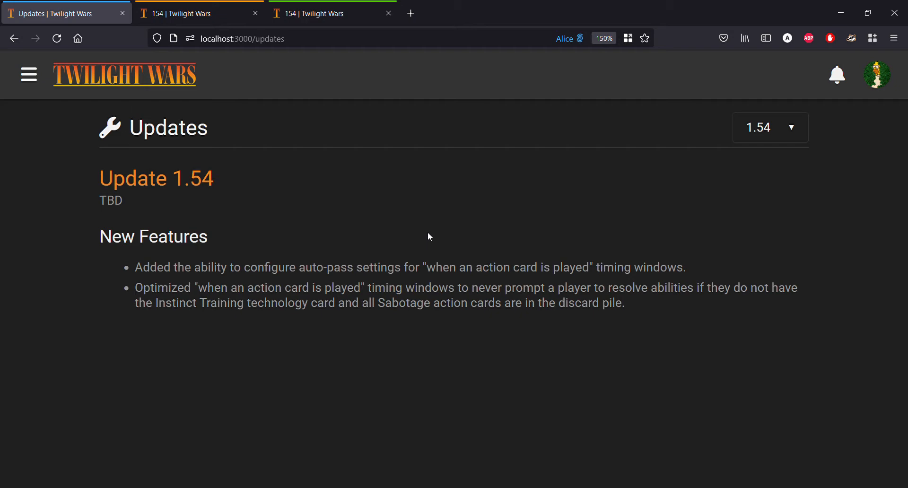
mouse_move(511, 193)
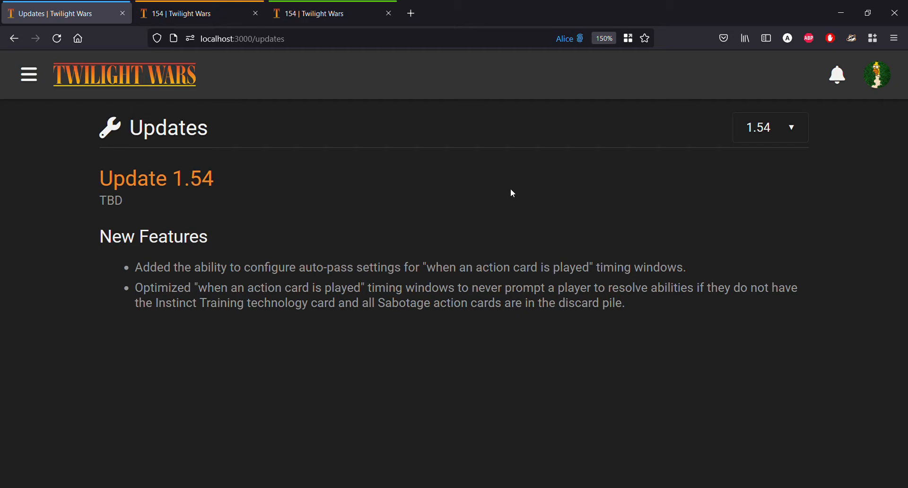
mouse_move(508, 193)
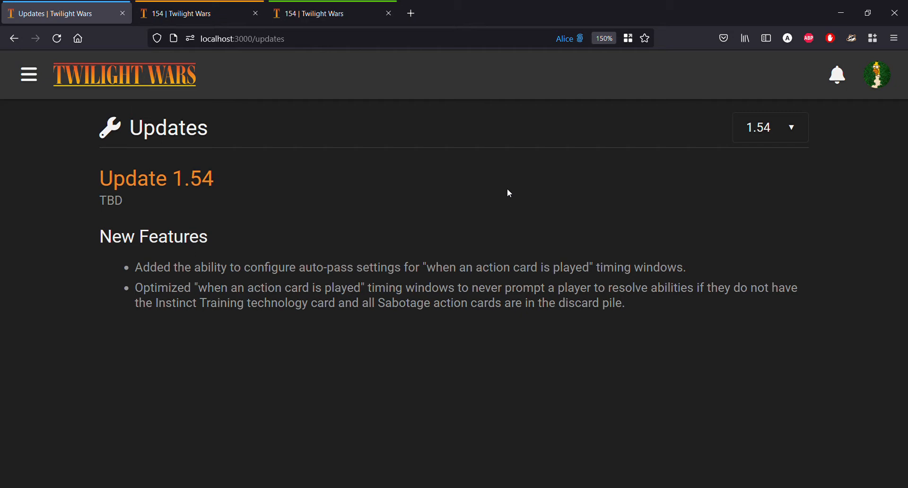
mouse_move(467, 196)
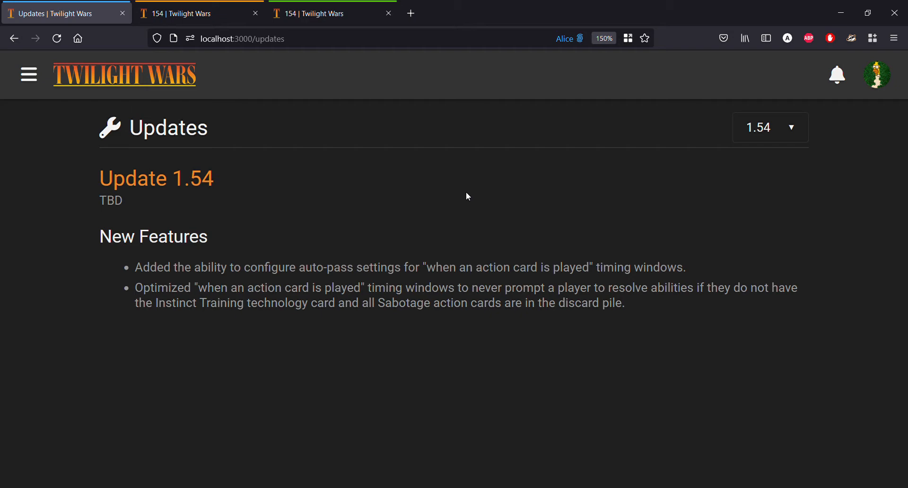
mouse_move(508, 167)
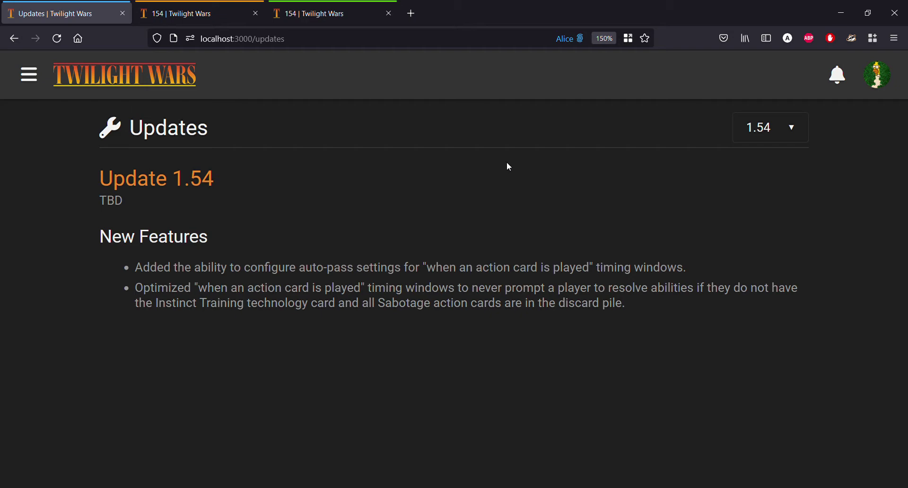
mouse_move(455, 185)
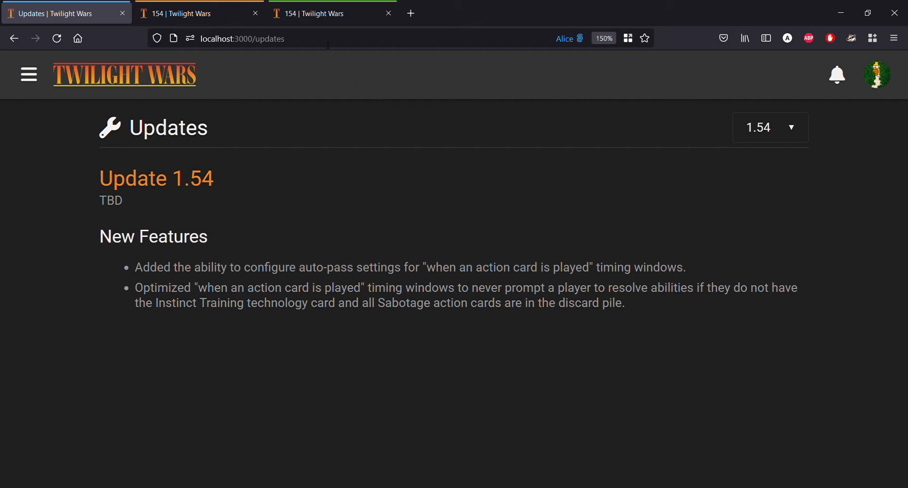
mouse_move(268, 138)
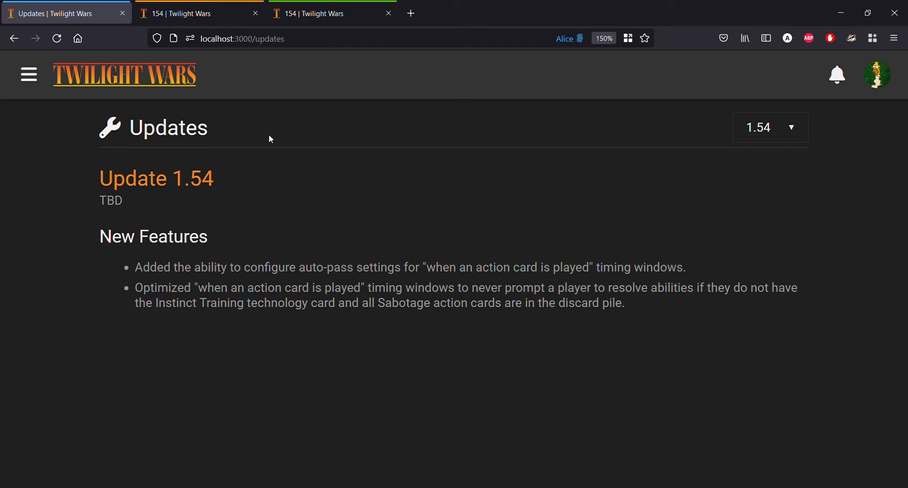
mouse_move(168, 96)
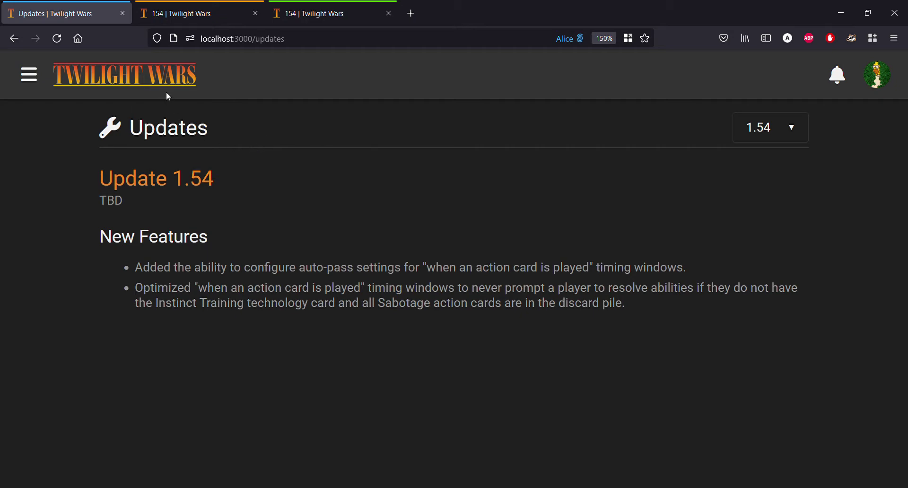
mouse_move(162, 81)
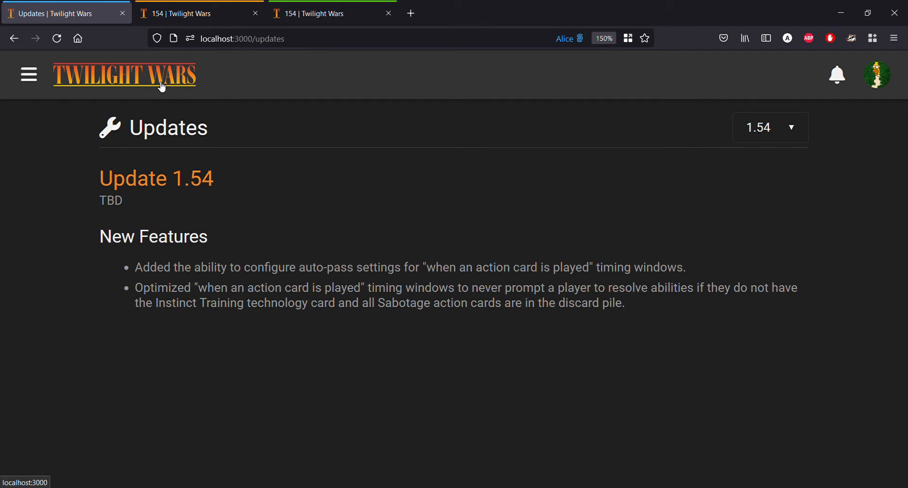
mouse_move(241, 103)
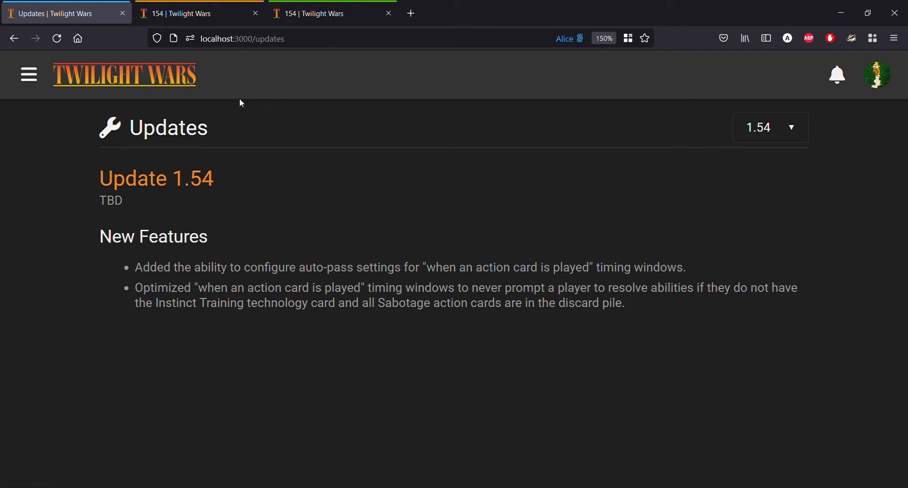
mouse_move(177, 82)
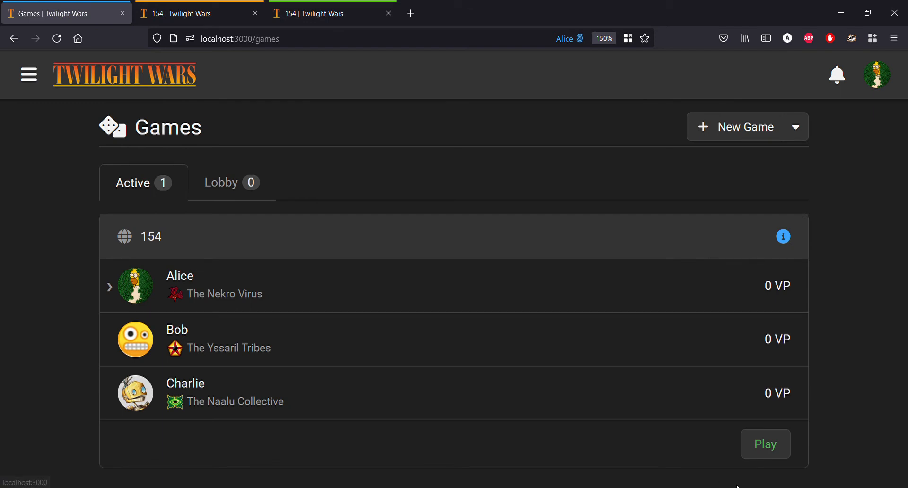
click(764, 444)
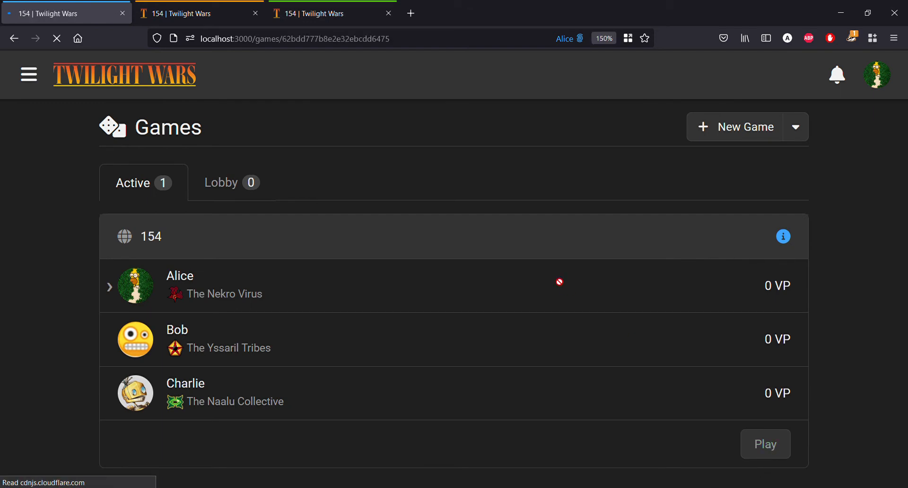
click(764, 444)
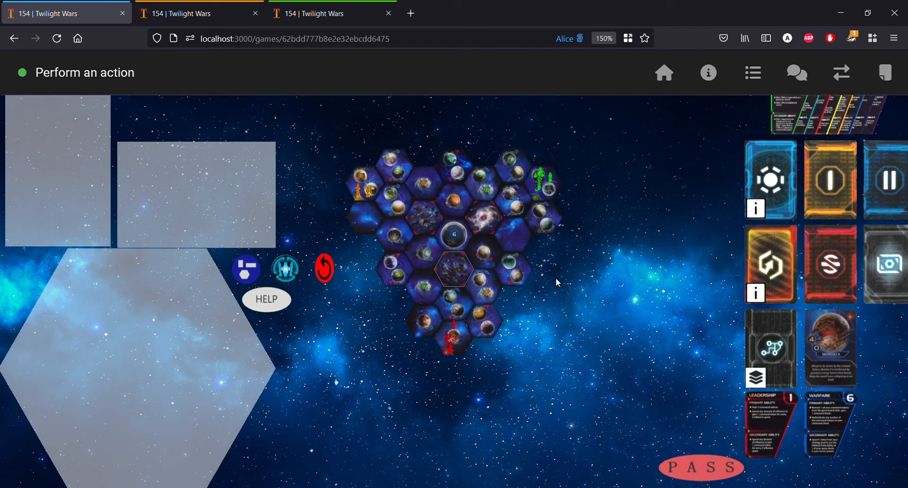
click(454, 338)
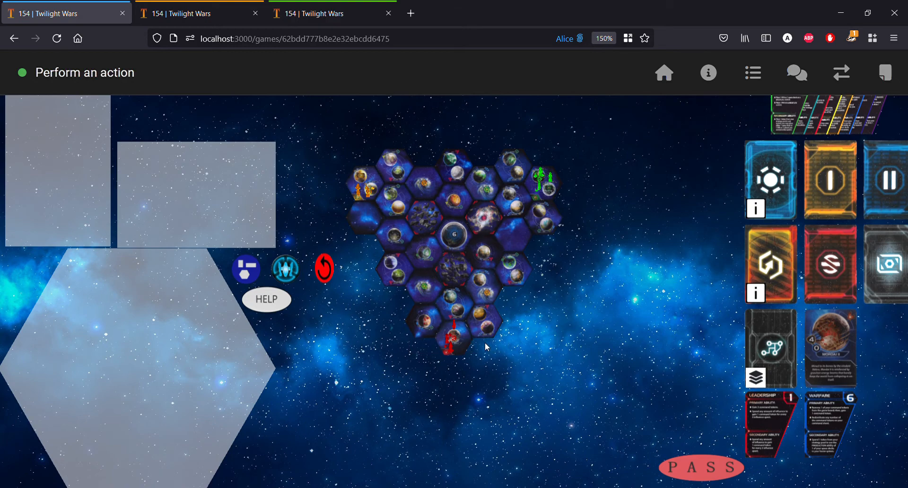
mouse_move(455, 340)
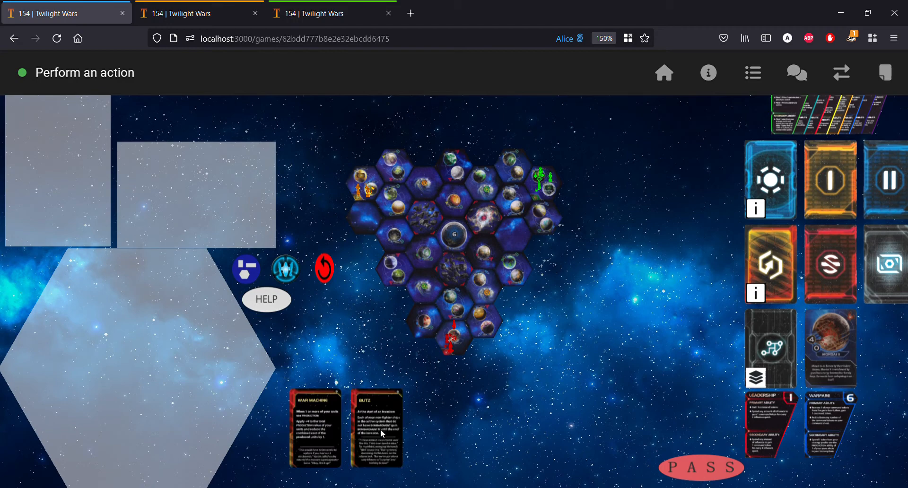
mouse_move(341, 426)
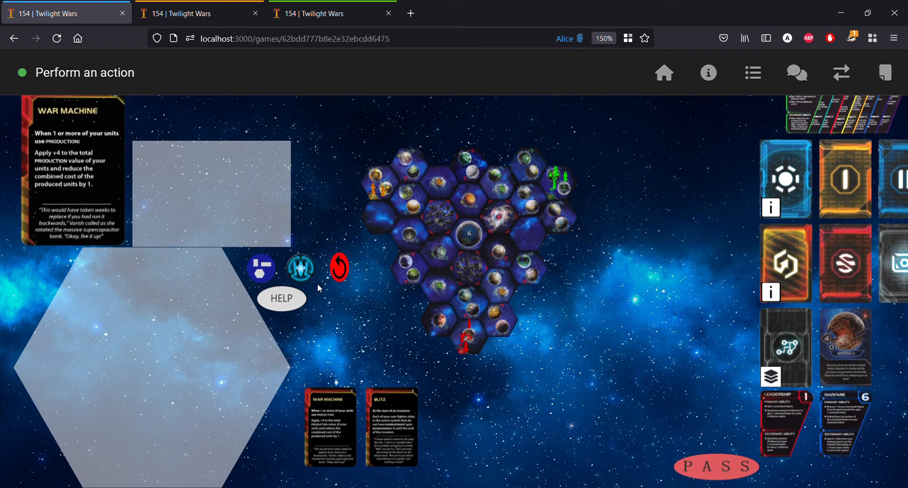
mouse_move(290, 260)
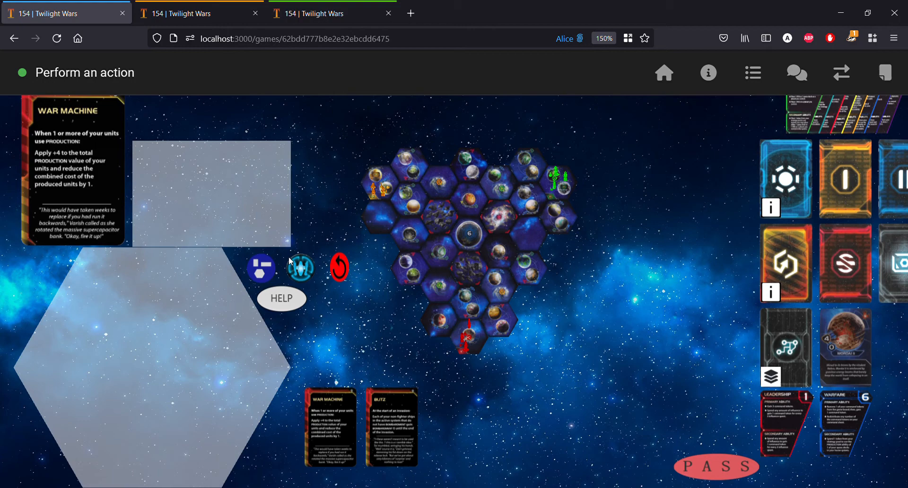
mouse_move(300, 263)
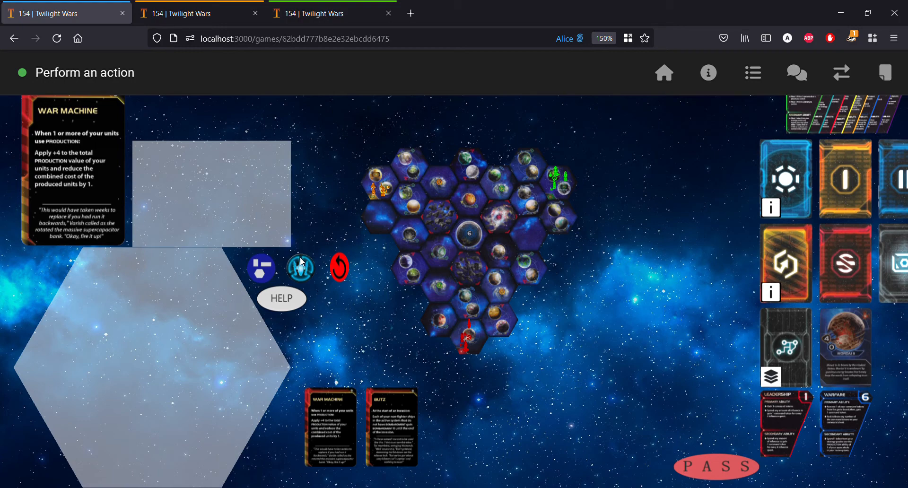
mouse_move(302, 258)
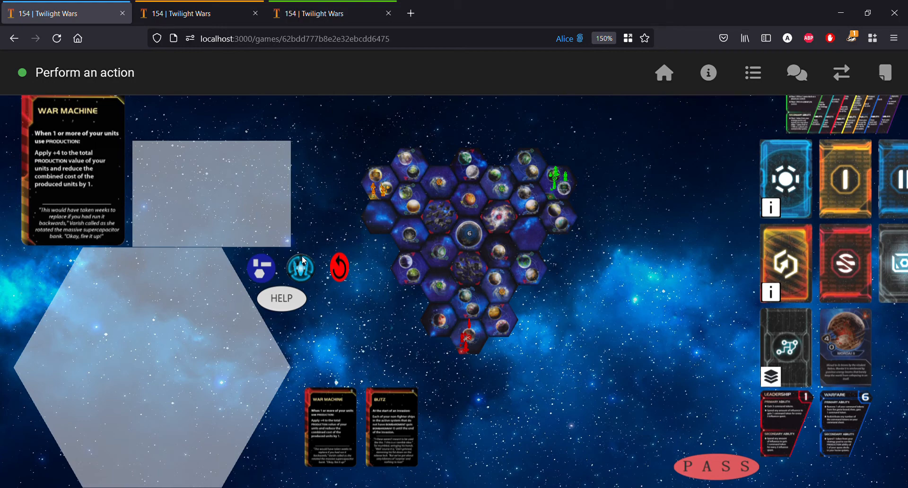
mouse_move(302, 260)
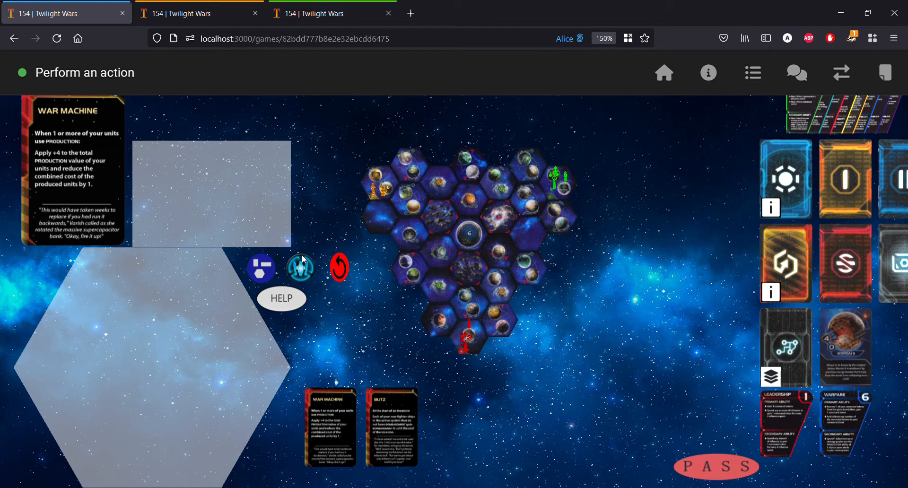
mouse_move(617, 218)
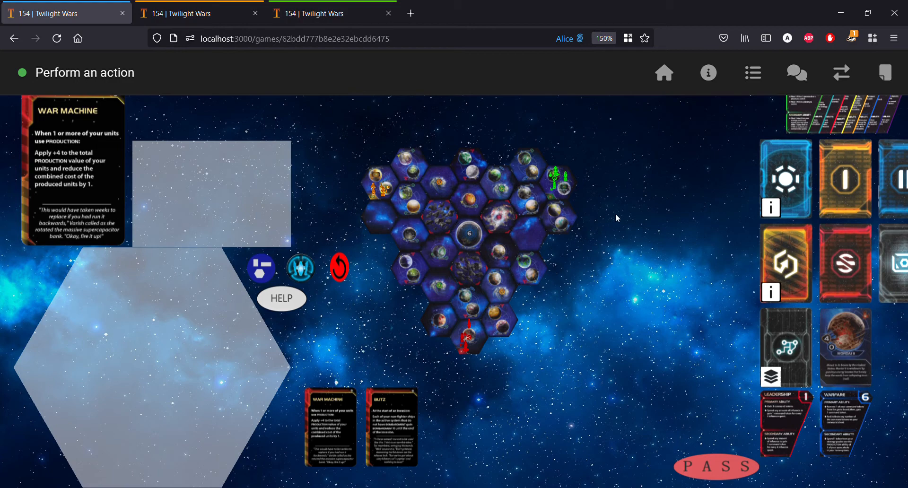
mouse_move(608, 213)
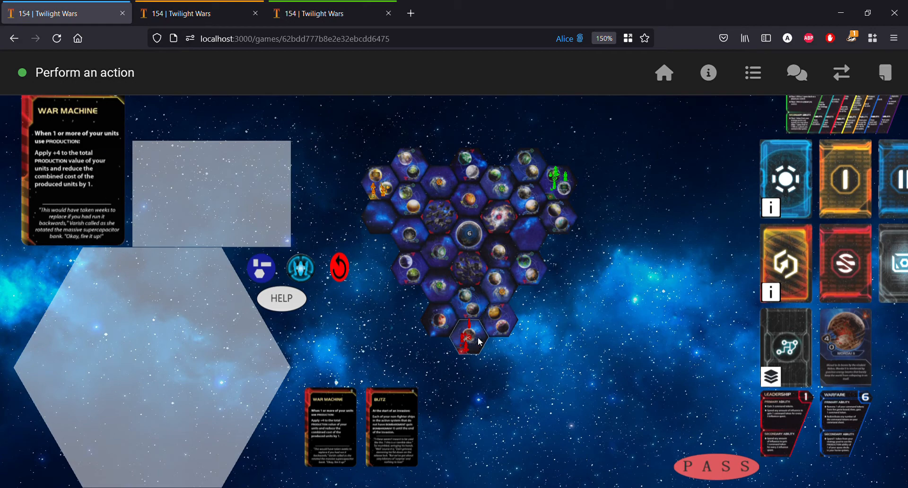
Step: Activate Alice's Nekro Virus home system, then pass the ability round and skip movement
click(467, 339)
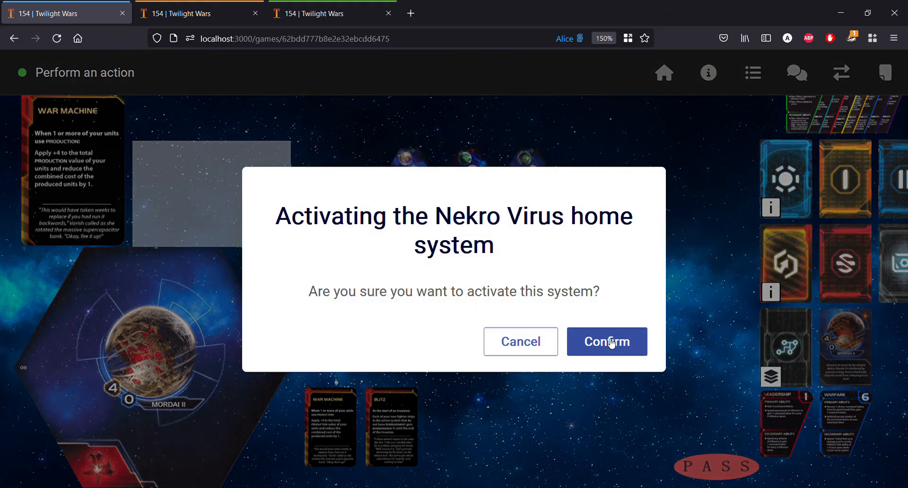
click(606, 341)
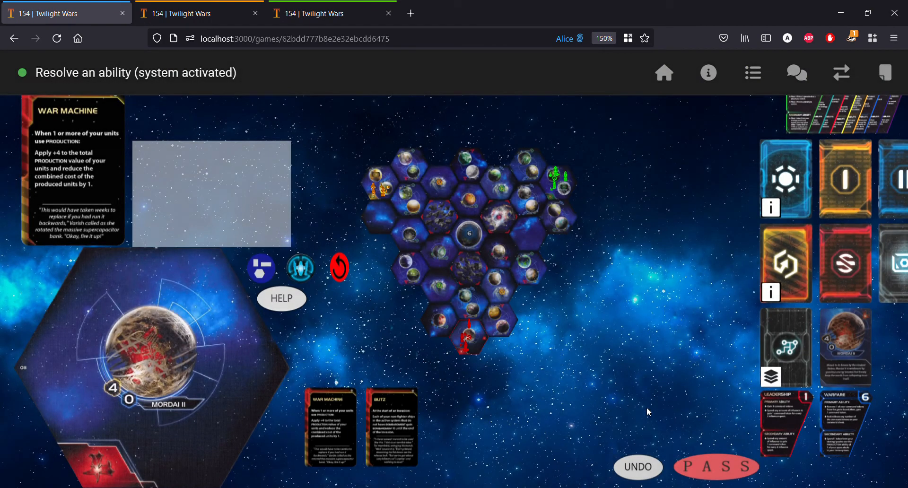
click(715, 467)
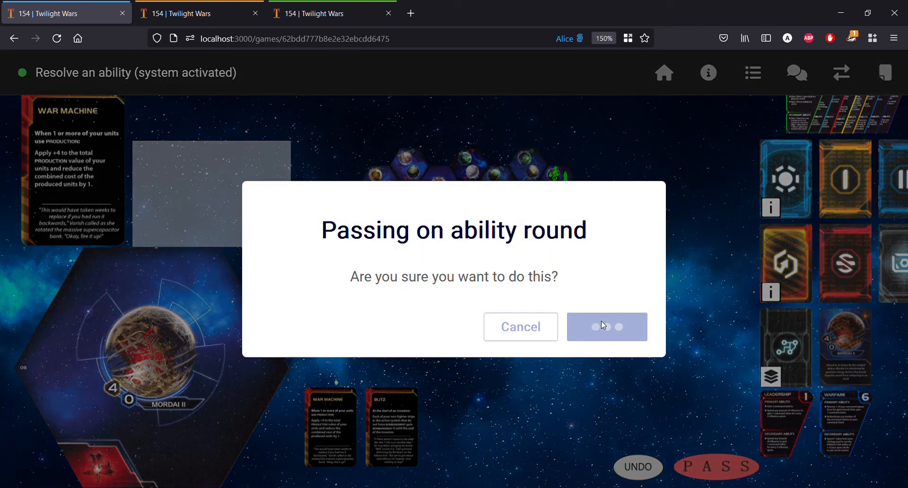
click(606, 326)
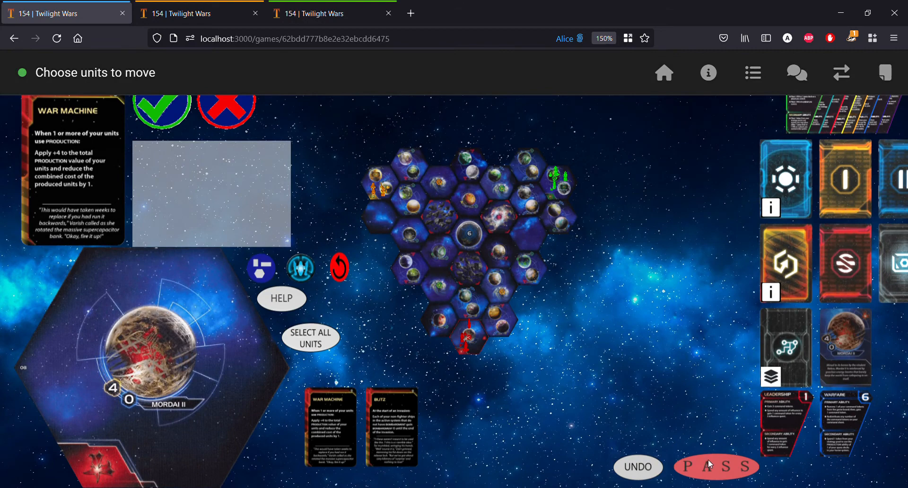
click(161, 108)
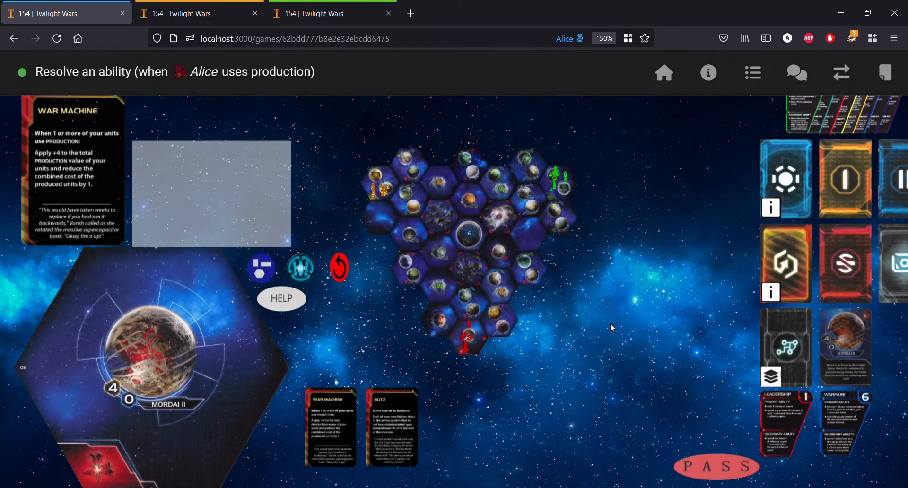
mouse_move(338, 185)
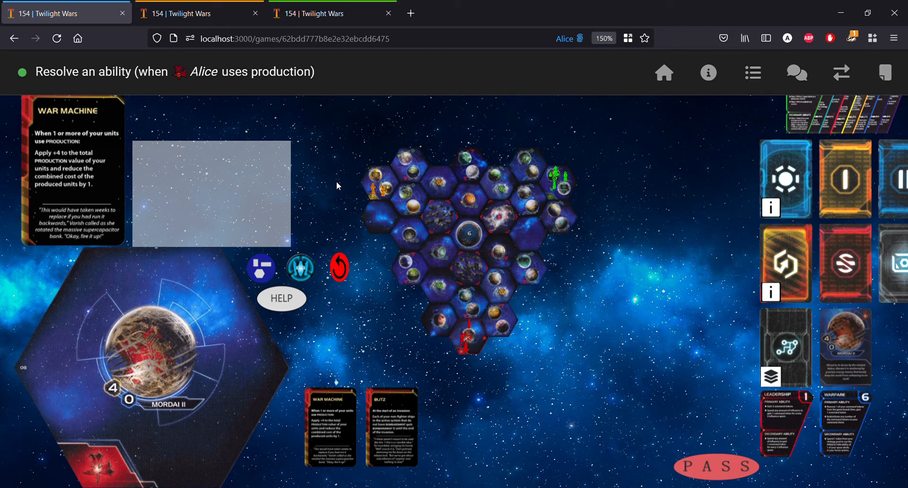
mouse_move(326, 166)
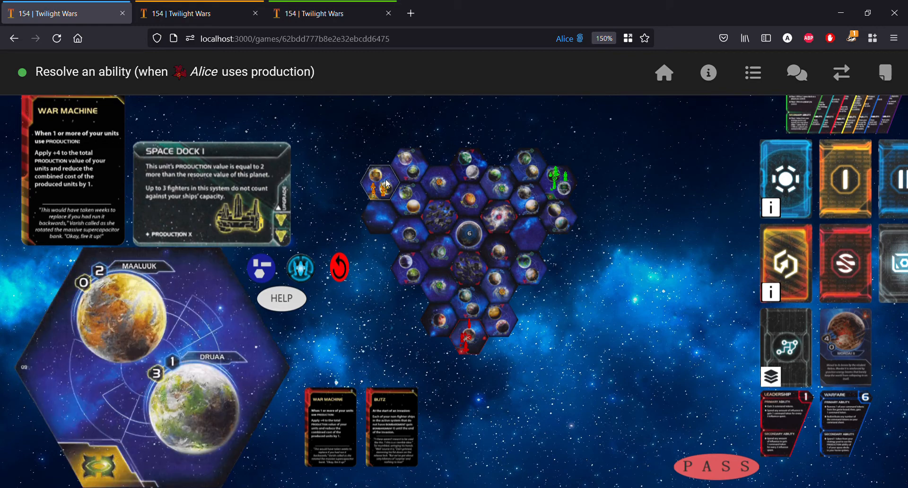
mouse_move(351, 149)
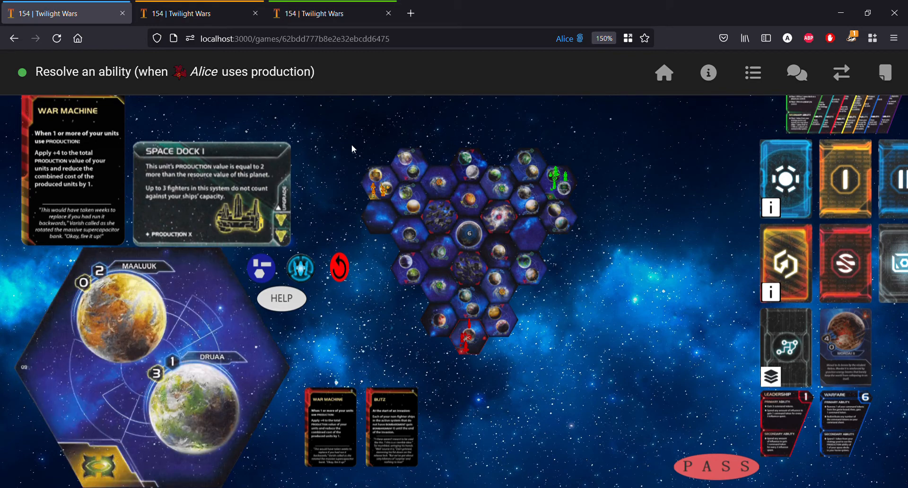
mouse_move(269, 64)
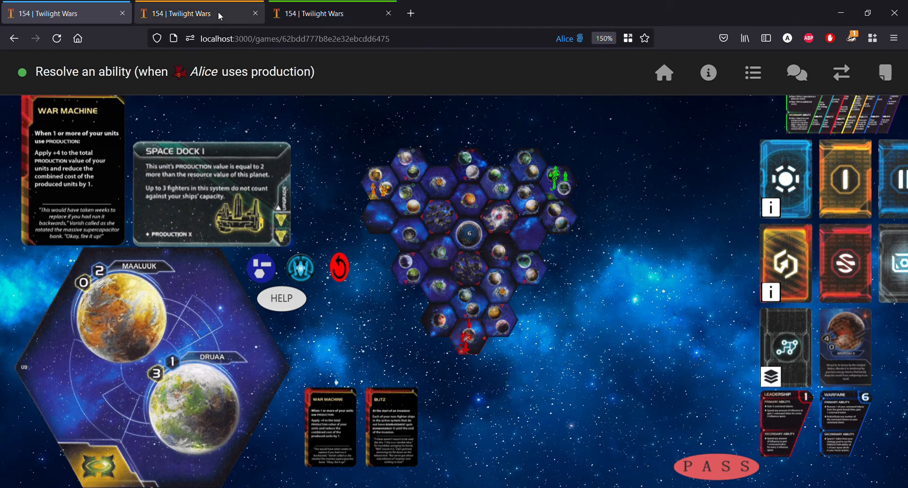
Step: On Bob's tab, bring up his Auto-pass Settings from the player information panel
click(199, 14)
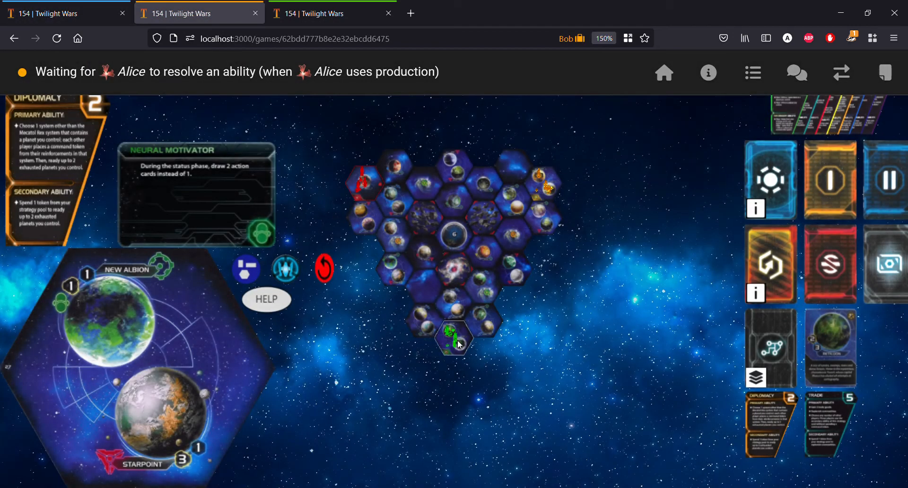
mouse_move(457, 339)
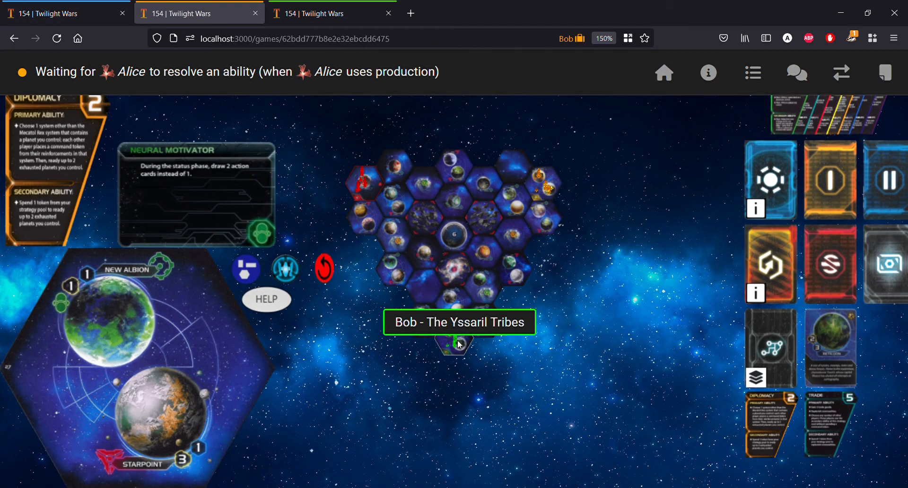
mouse_move(499, 278)
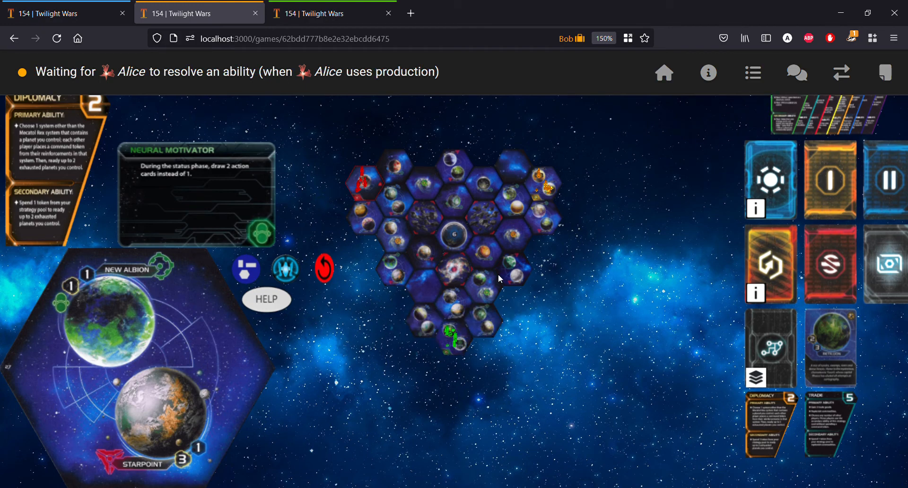
mouse_move(458, 75)
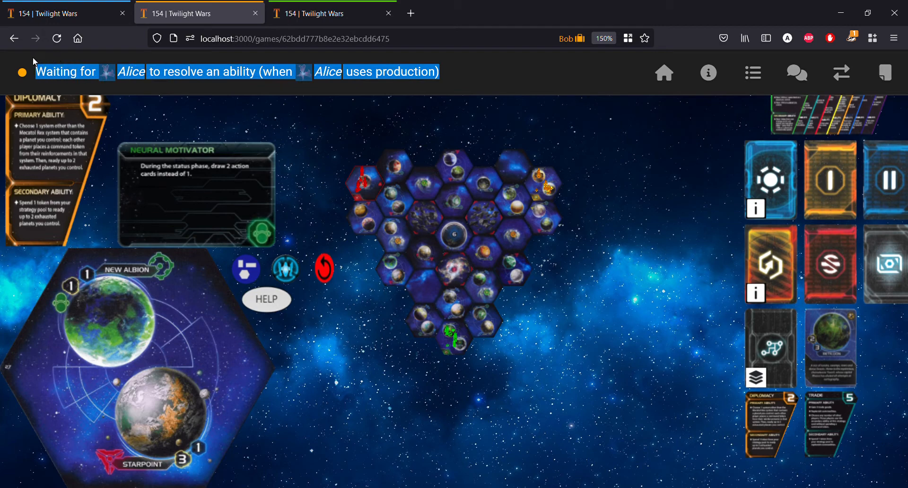
mouse_move(707, 111)
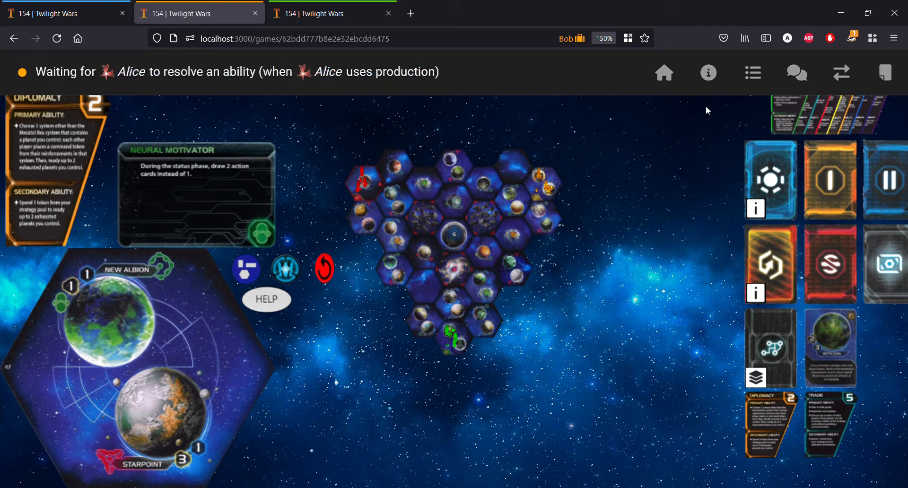
mouse_move(708, 74)
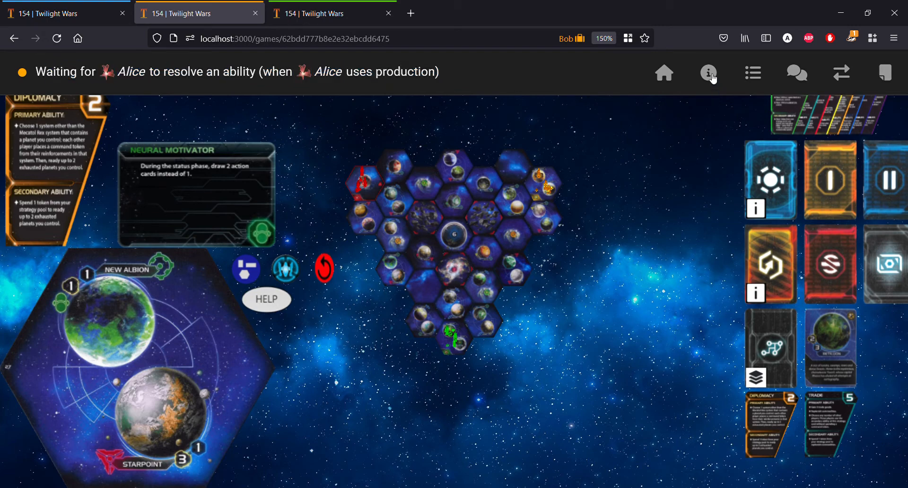
click(709, 73)
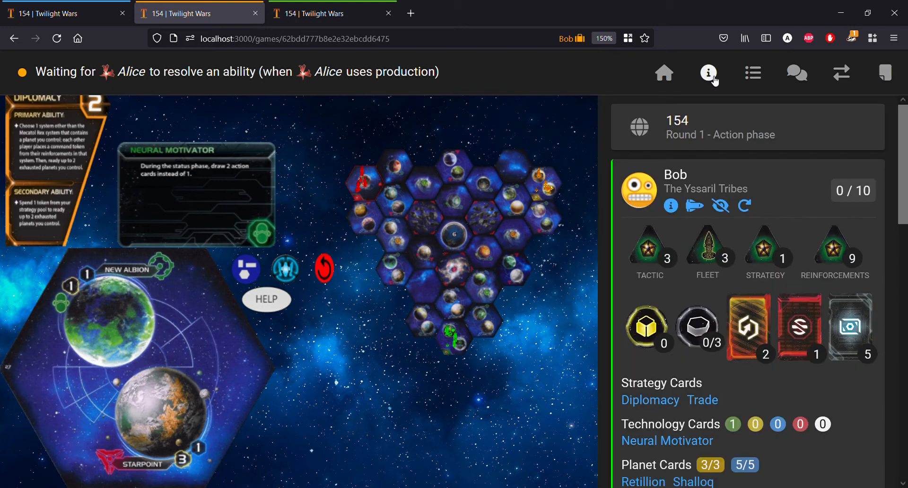
mouse_move(730, 191)
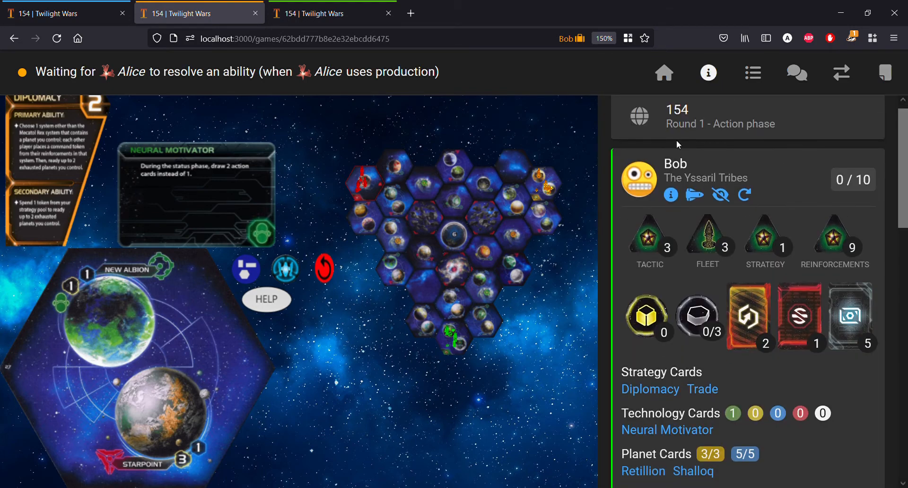
mouse_move(642, 188)
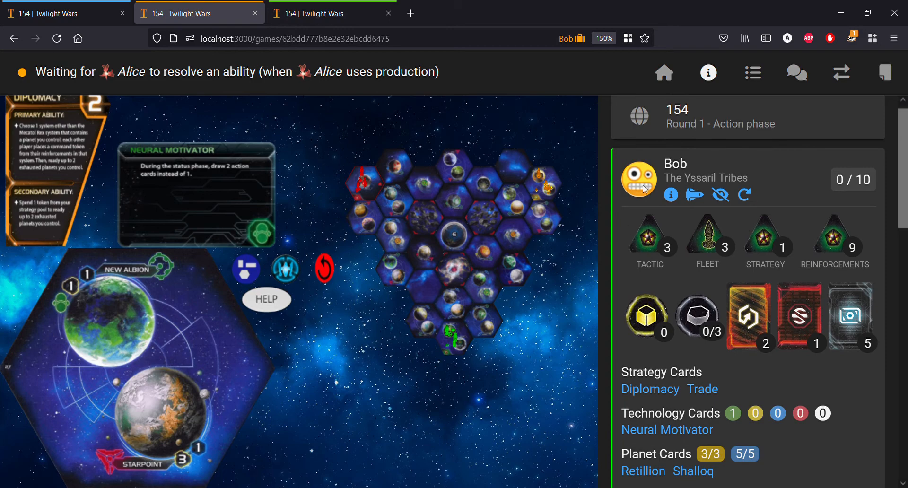
mouse_move(746, 199)
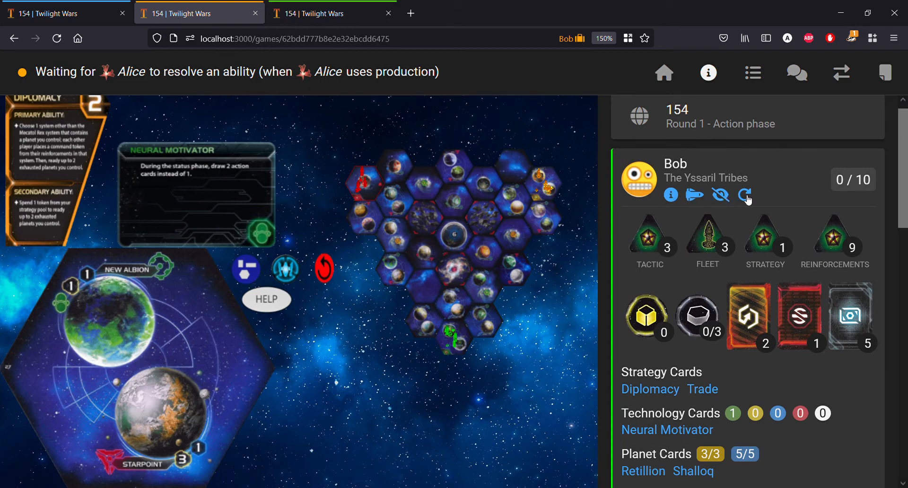
mouse_move(753, 202)
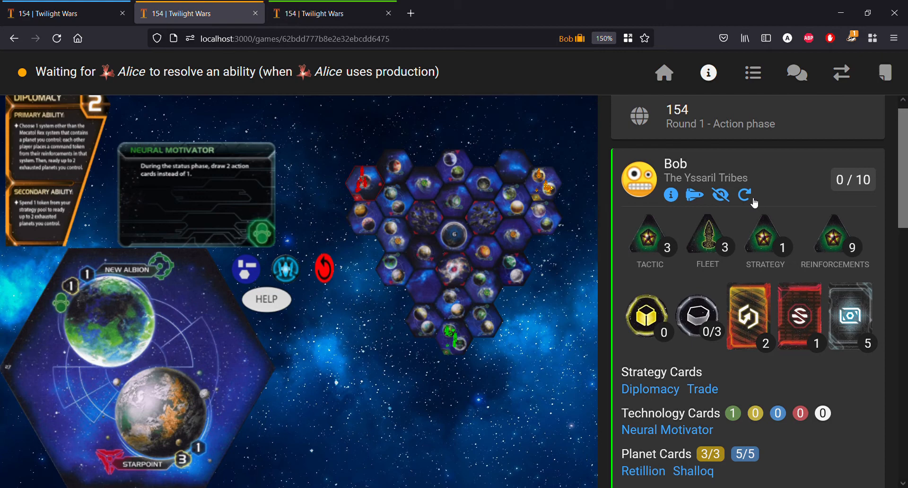
mouse_move(743, 196)
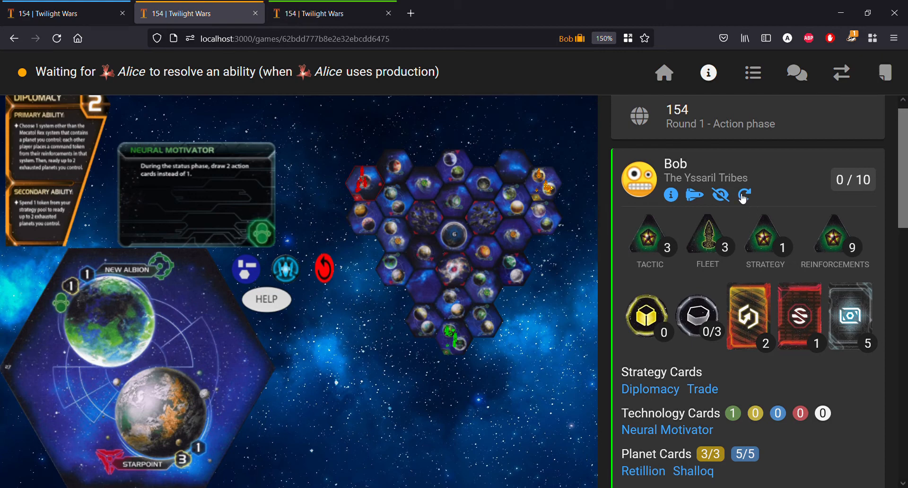
mouse_move(748, 200)
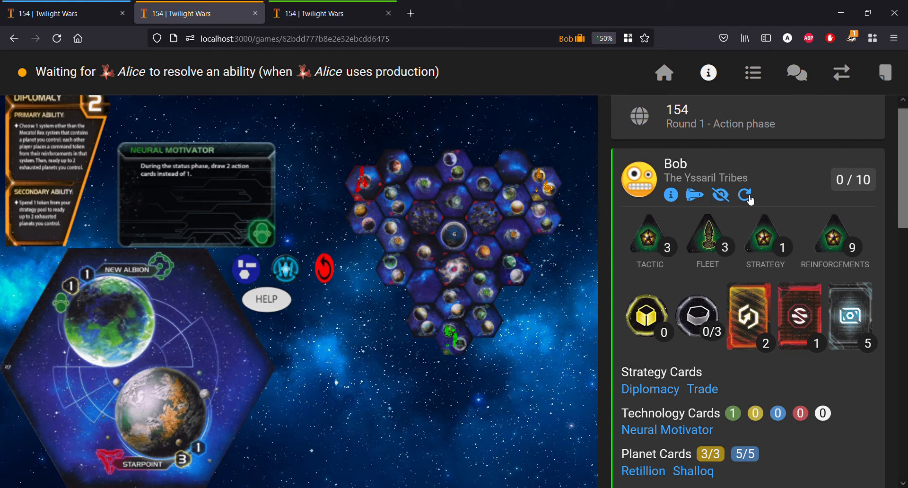
click(745, 195)
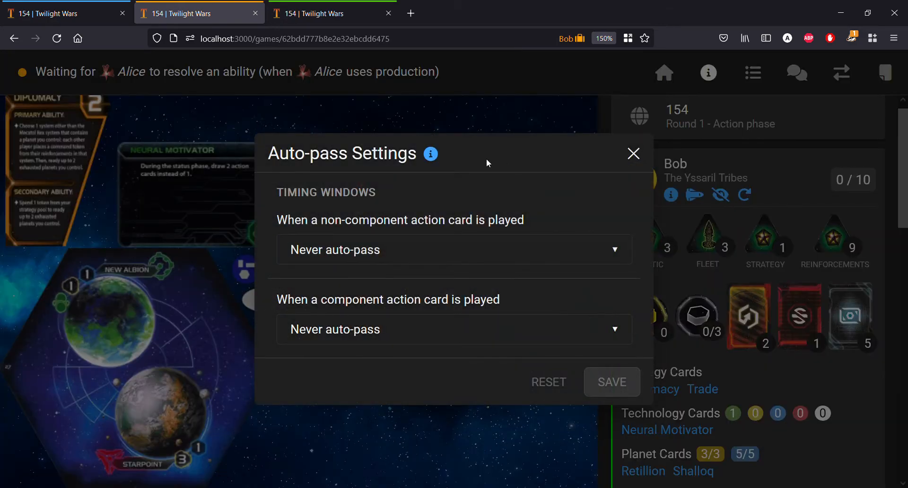
mouse_move(522, 137)
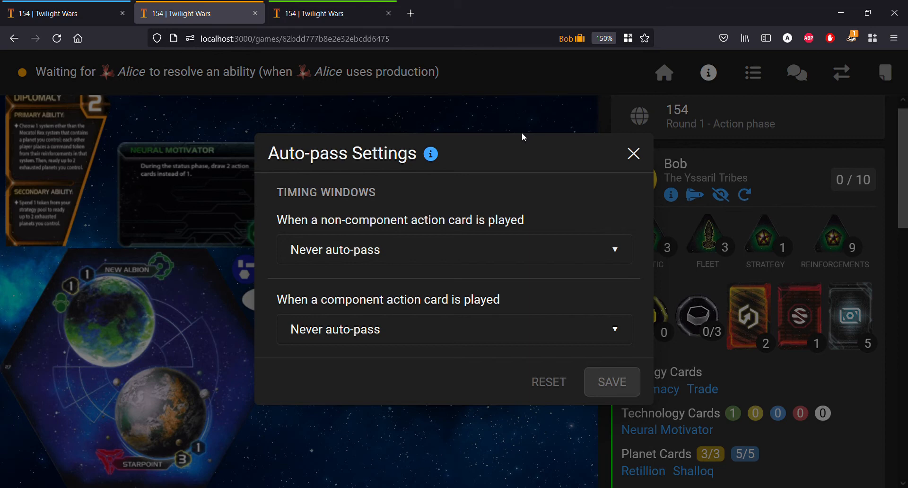
mouse_move(393, 228)
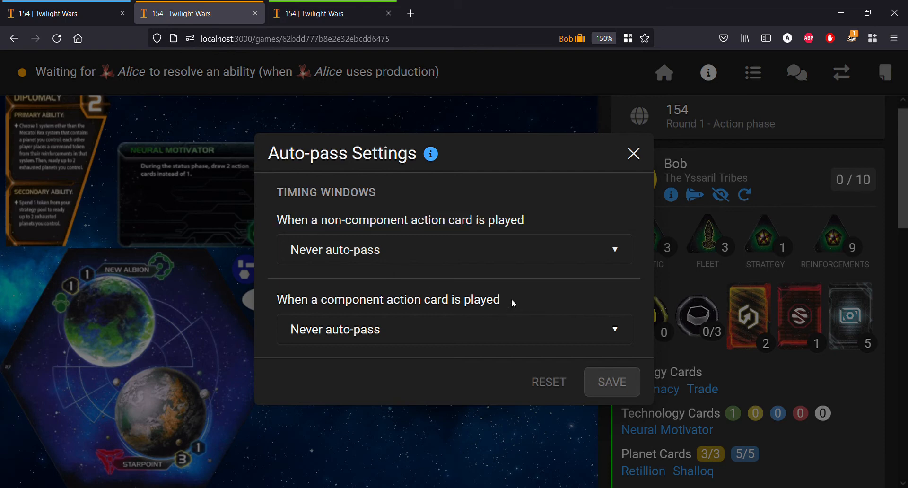
mouse_move(511, 302)
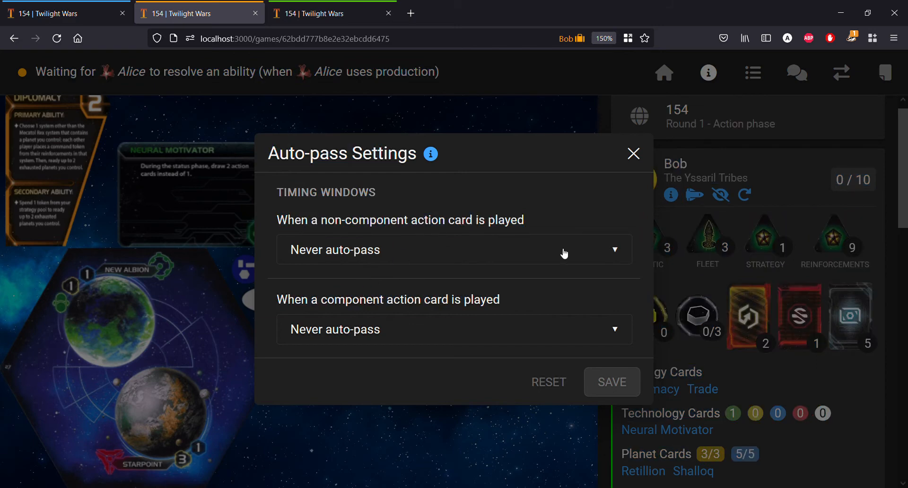
mouse_move(616, 256)
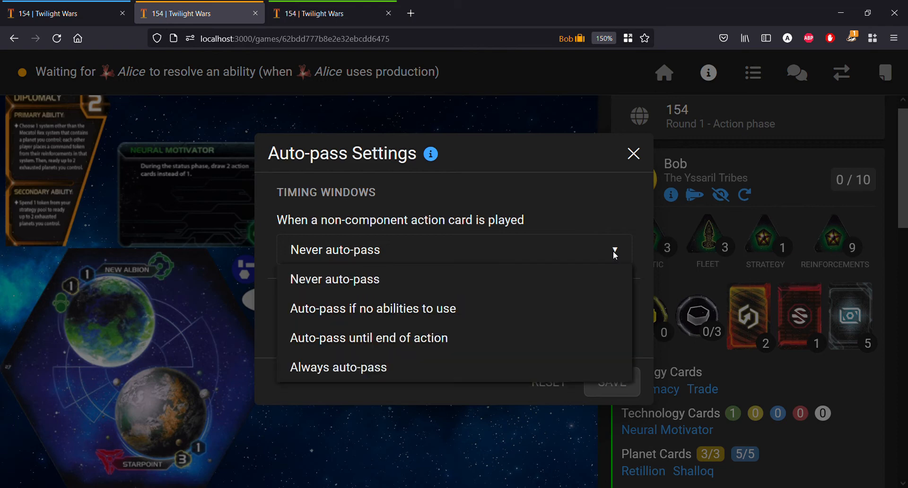
Step: Try the non-component options, settle on Always auto-pass, and view the option explanations
click(334, 279)
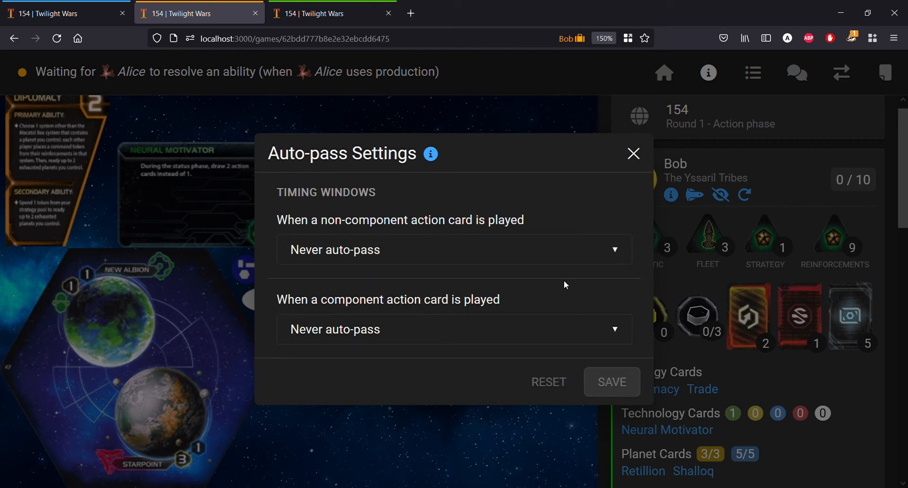
click(454, 250)
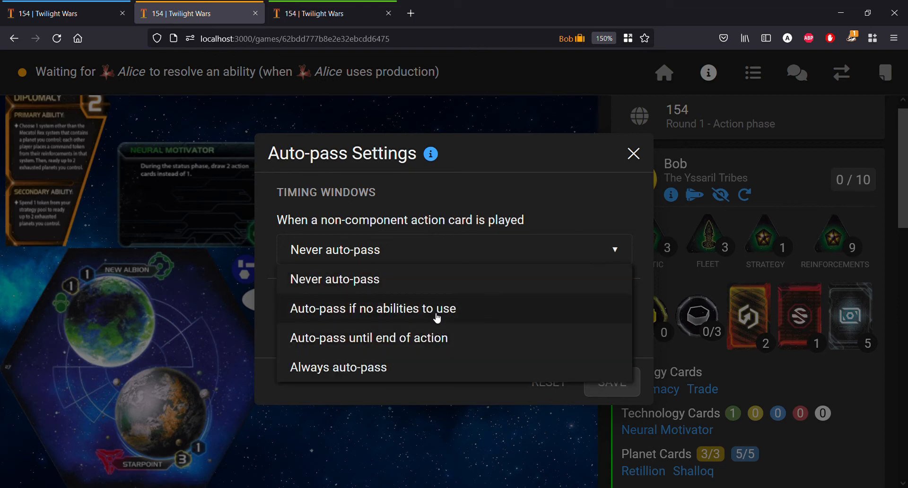
click(372, 308)
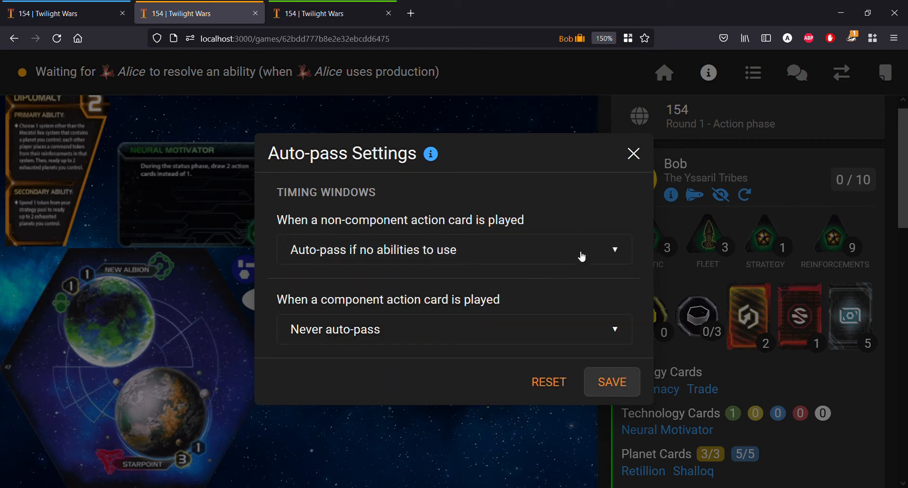
click(453, 249)
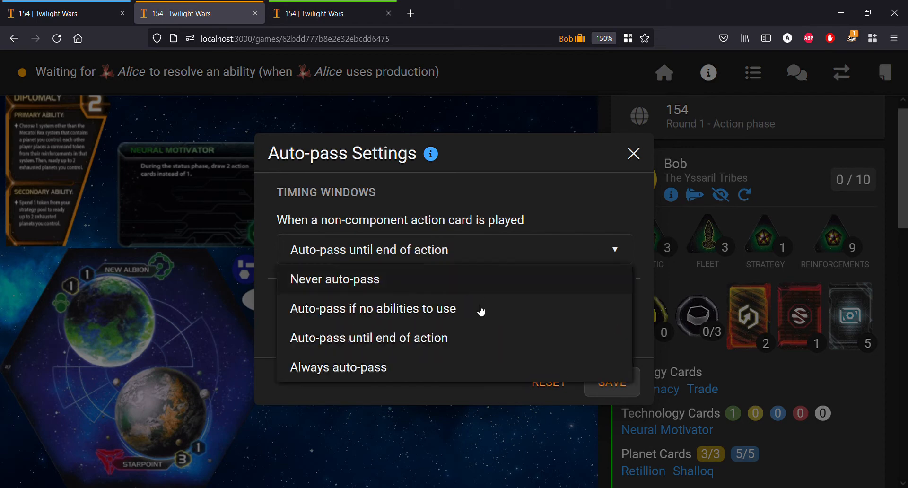
click(338, 366)
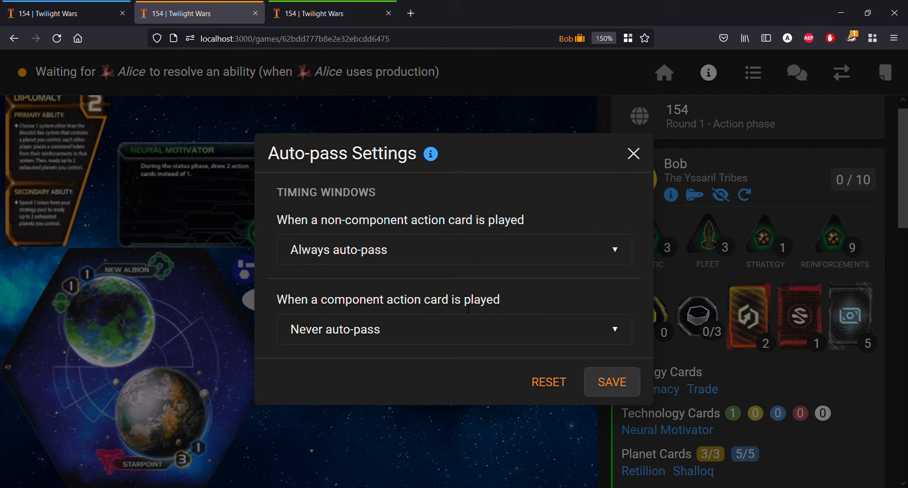
mouse_move(430, 154)
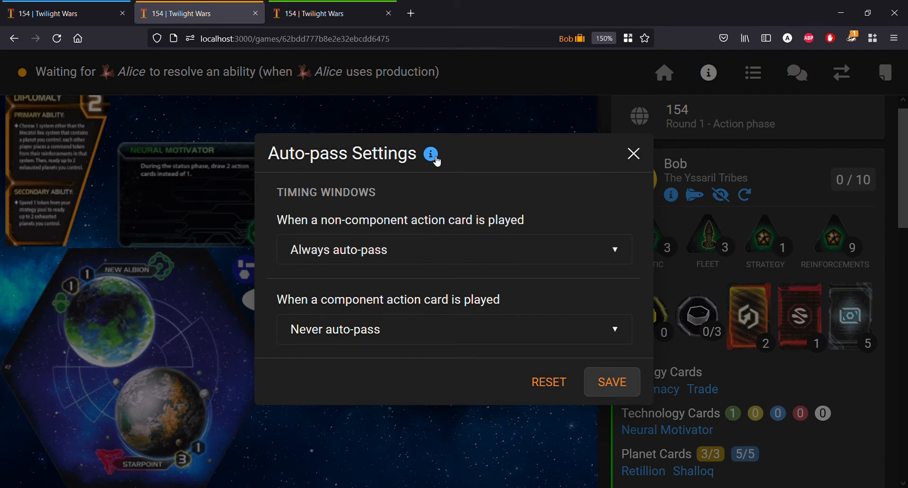
click(430, 153)
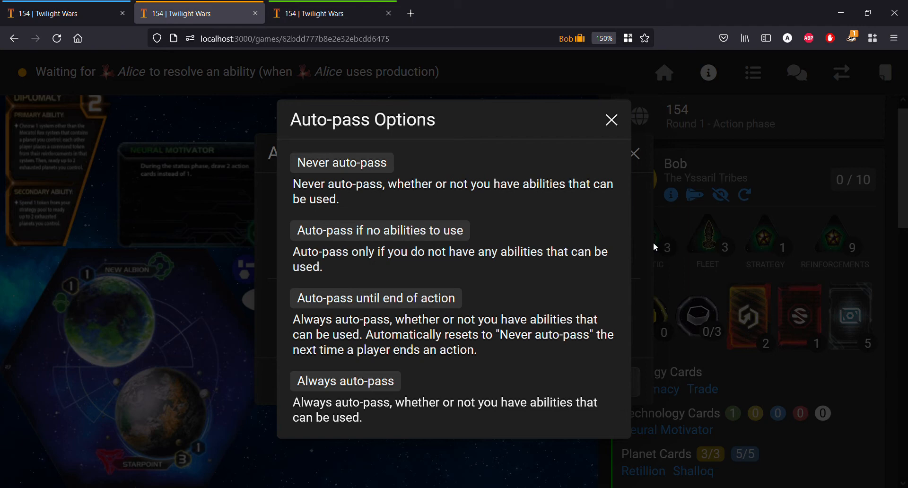
mouse_move(501, 301)
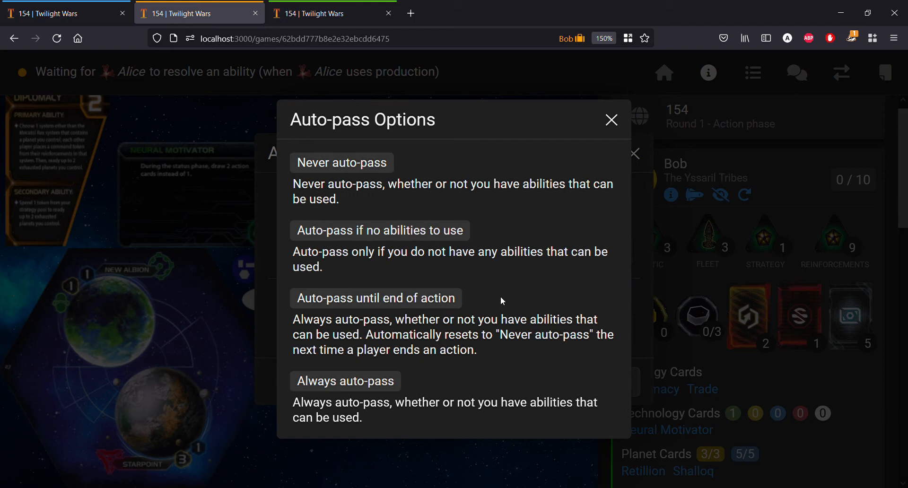
mouse_move(490, 314)
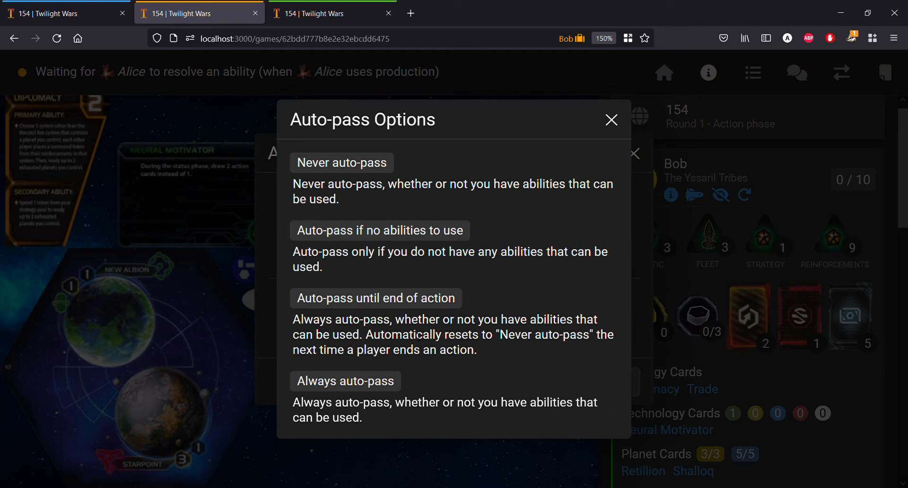
mouse_move(392, 164)
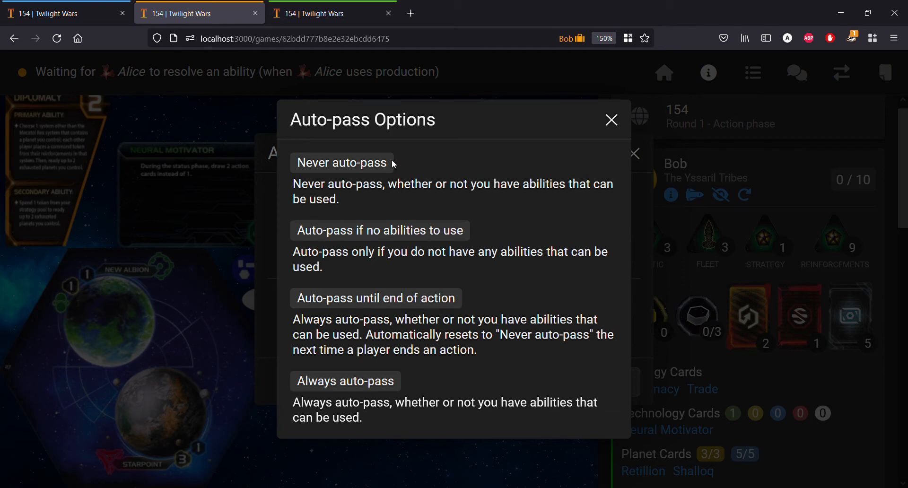
mouse_move(428, 464)
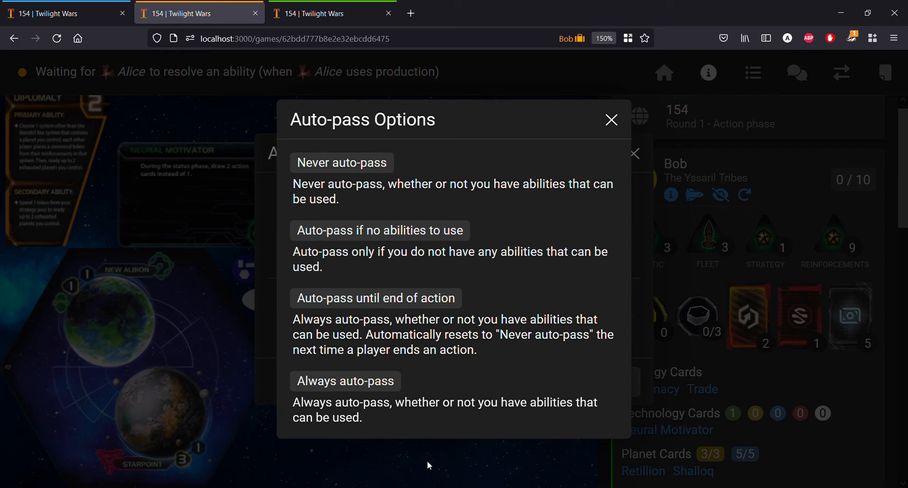
mouse_move(404, 429)
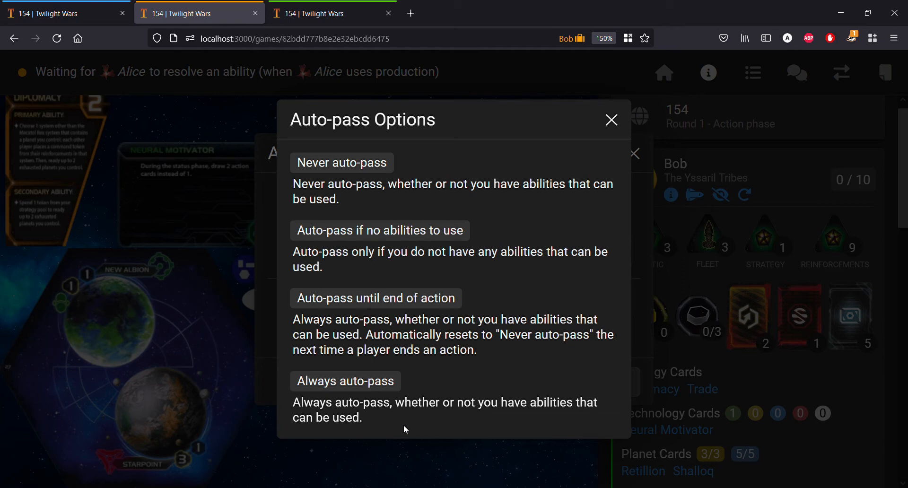
mouse_move(419, 429)
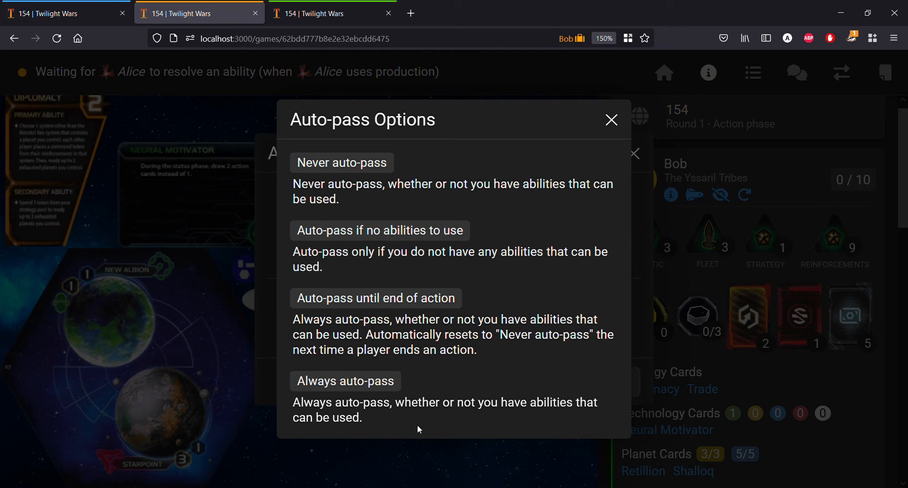
mouse_move(421, 424)
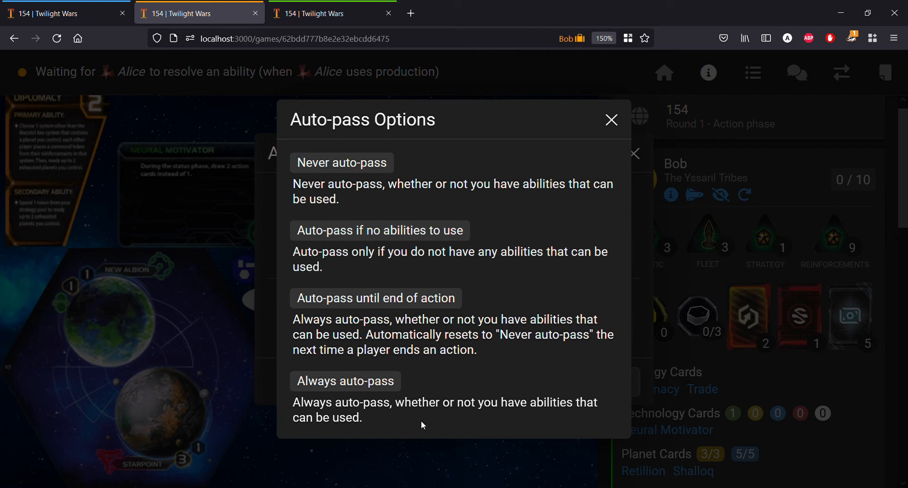
mouse_move(869, 64)
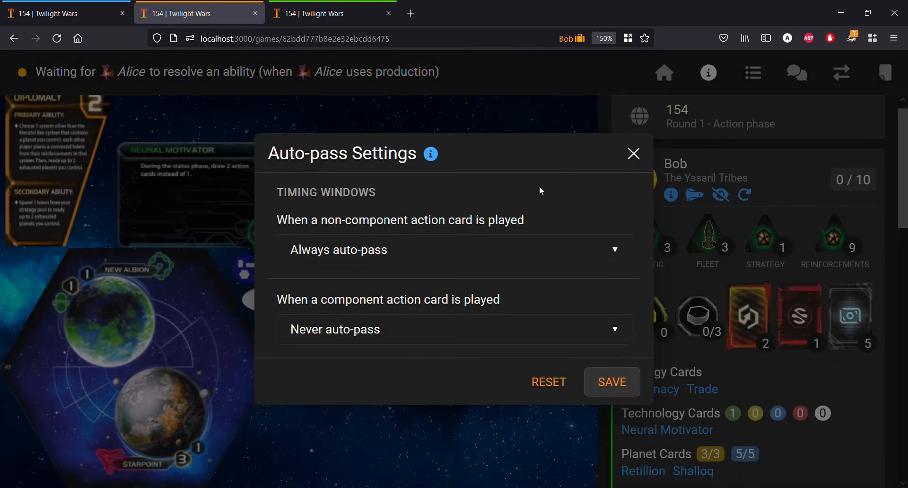
mouse_move(469, 255)
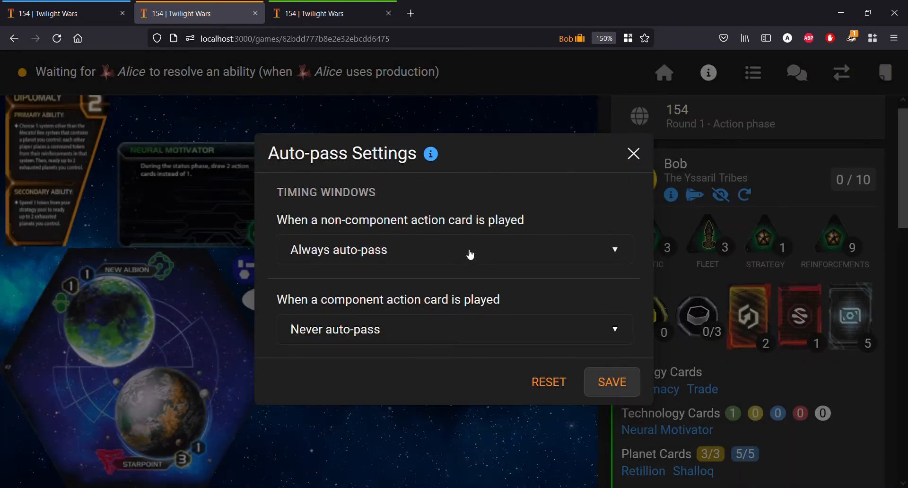
Step: Keep Always auto-pass for Bob's non-component action cards, save, and close the dialog
click(454, 250)
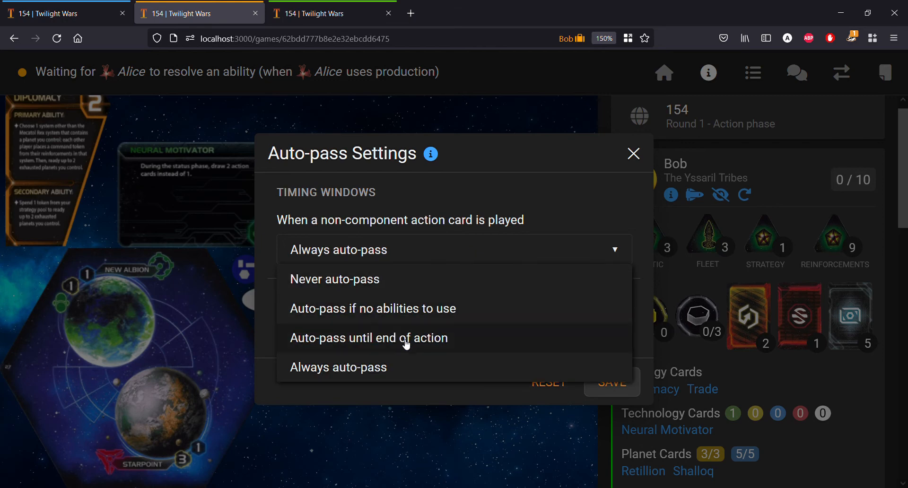
mouse_move(386, 368)
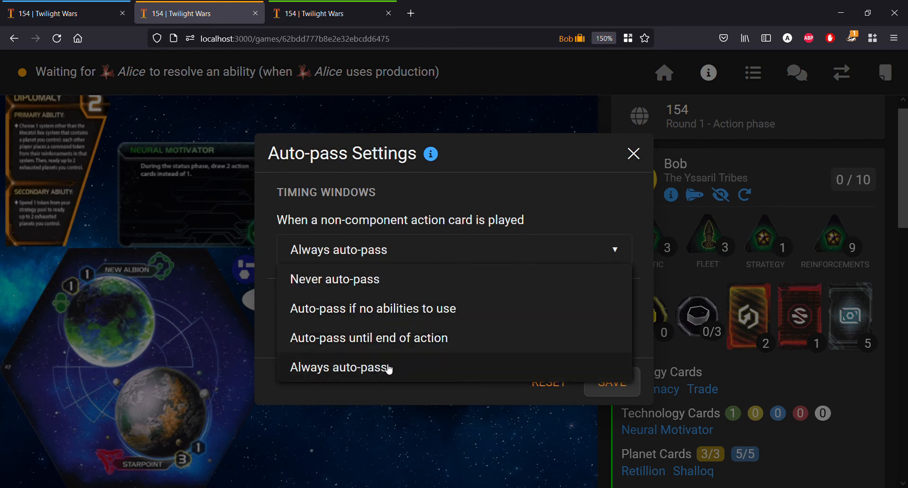
click(339, 366)
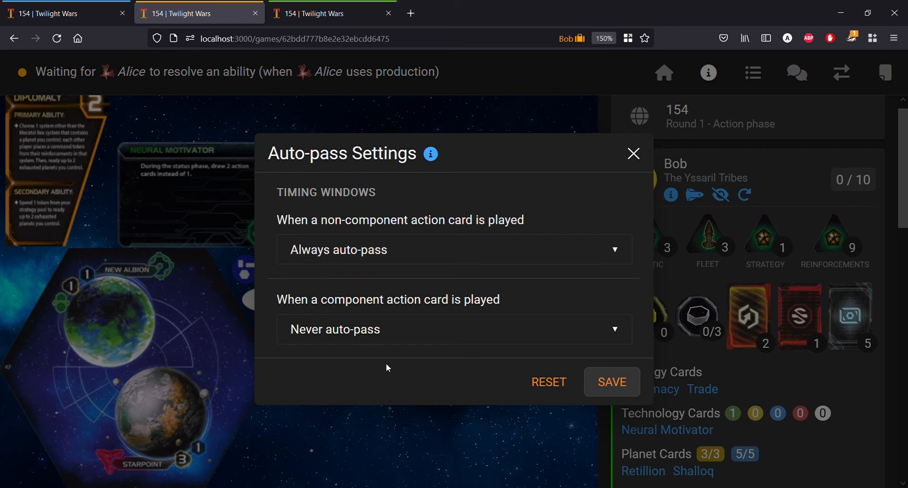
click(611, 382)
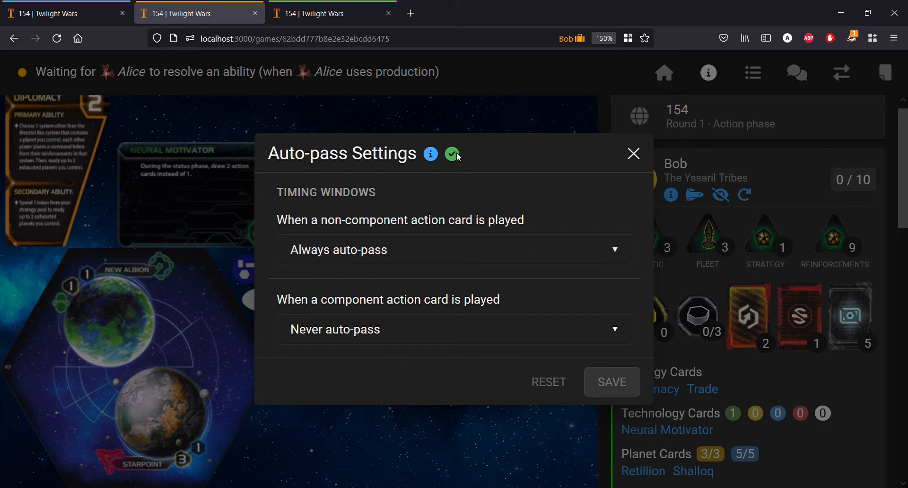
mouse_move(451, 164)
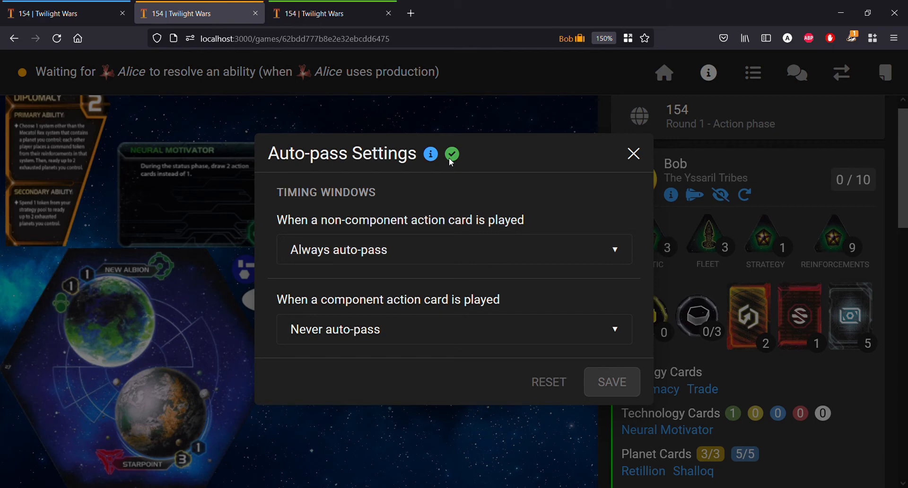
mouse_move(634, 155)
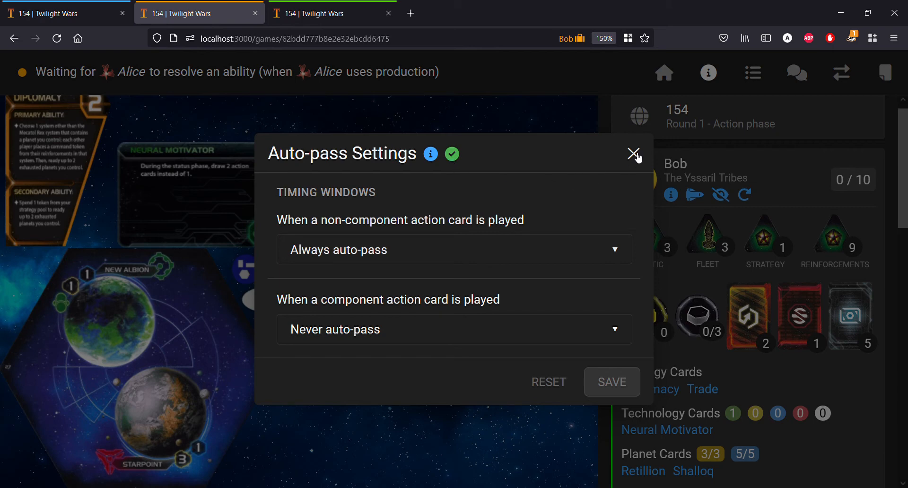
click(633, 155)
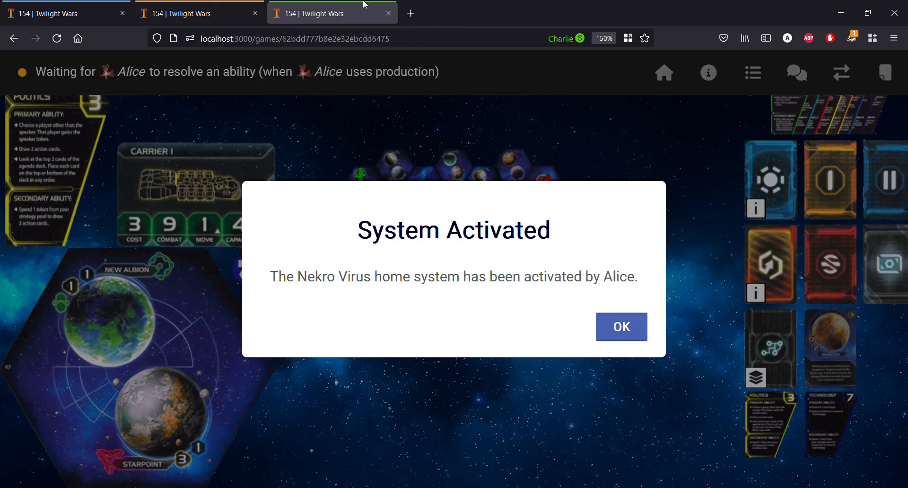
Step: Dismiss Charlie's system activation notice and open his auto-pass settings from the player panel
click(620, 327)
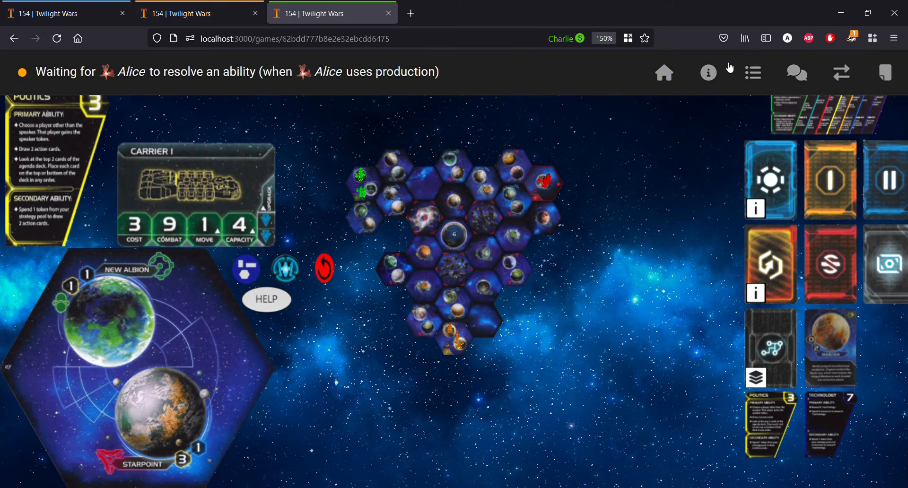
click(706, 72)
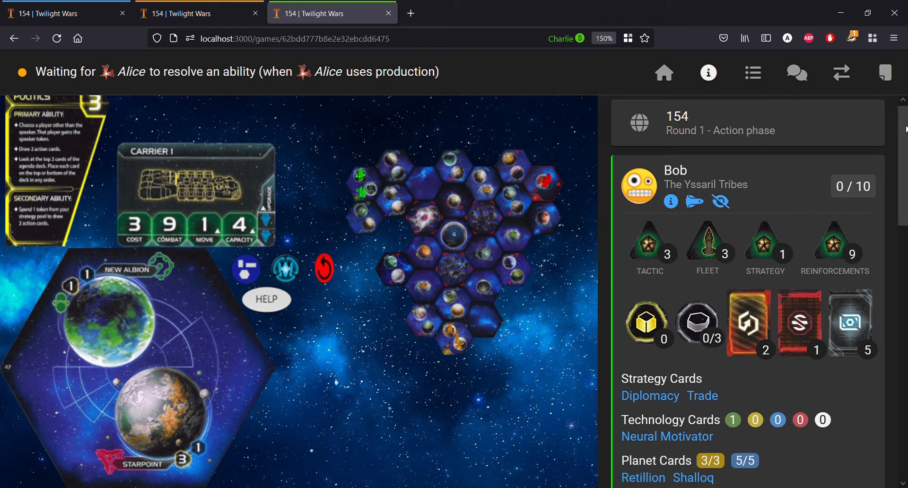
scroll(down, 3)
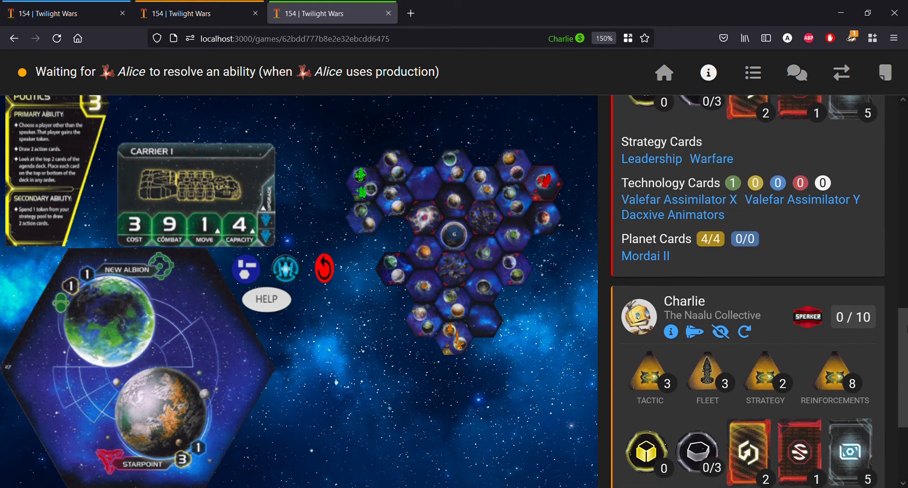
click(744, 331)
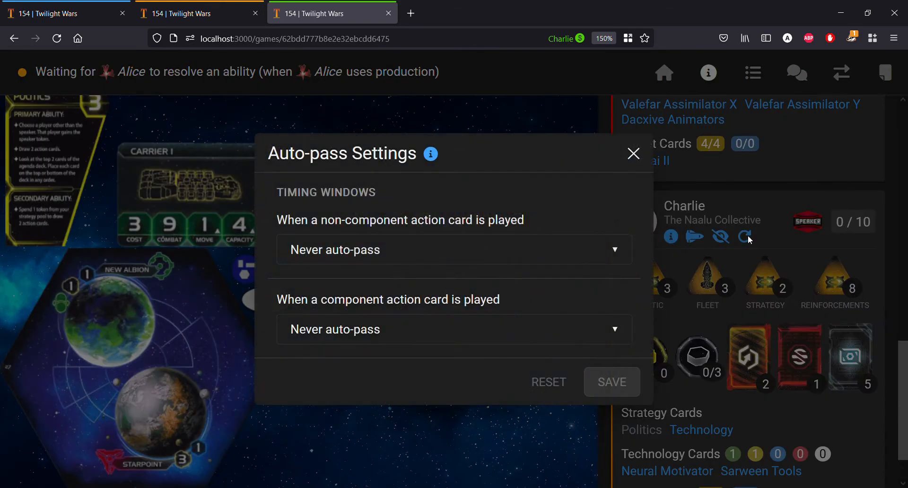
mouse_move(525, 258)
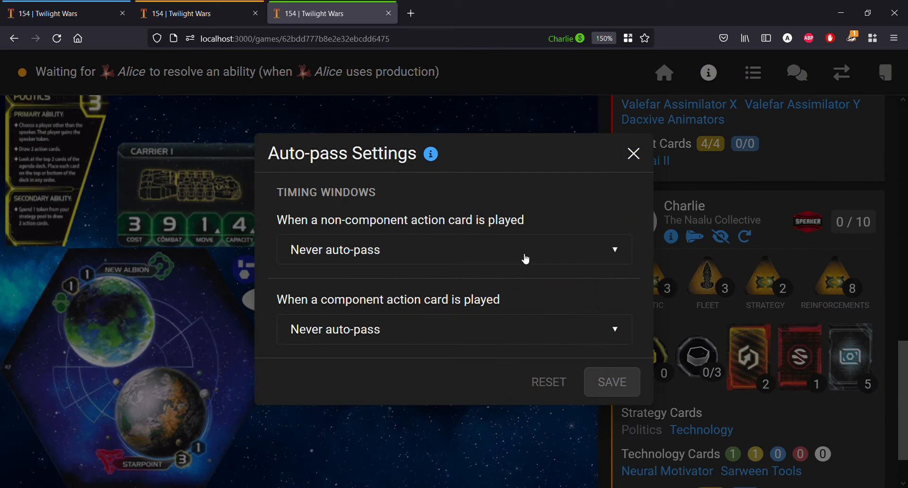
Step: Set non-component action cards to 'Auto-pass until end of action' and save
click(453, 249)
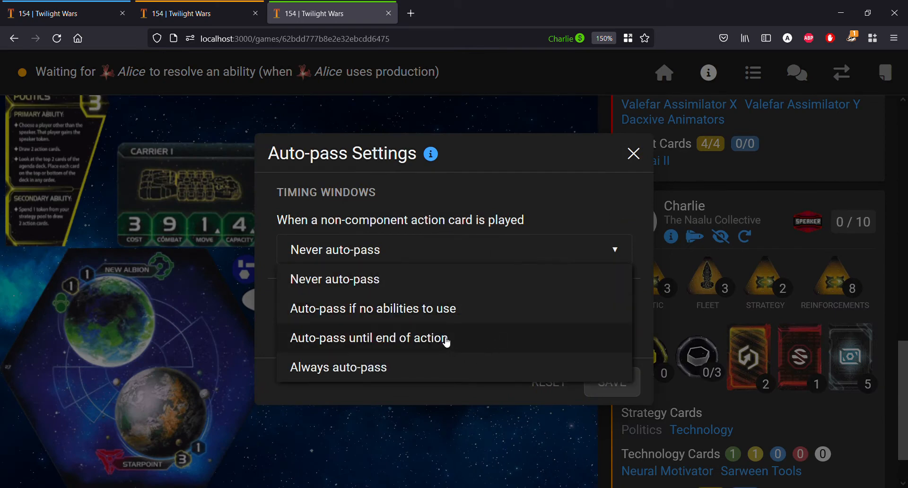
click(369, 337)
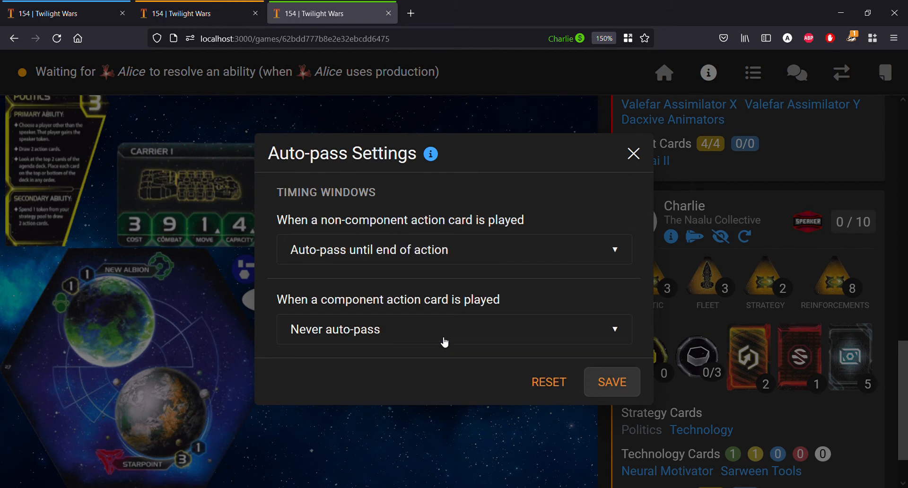
click(612, 381)
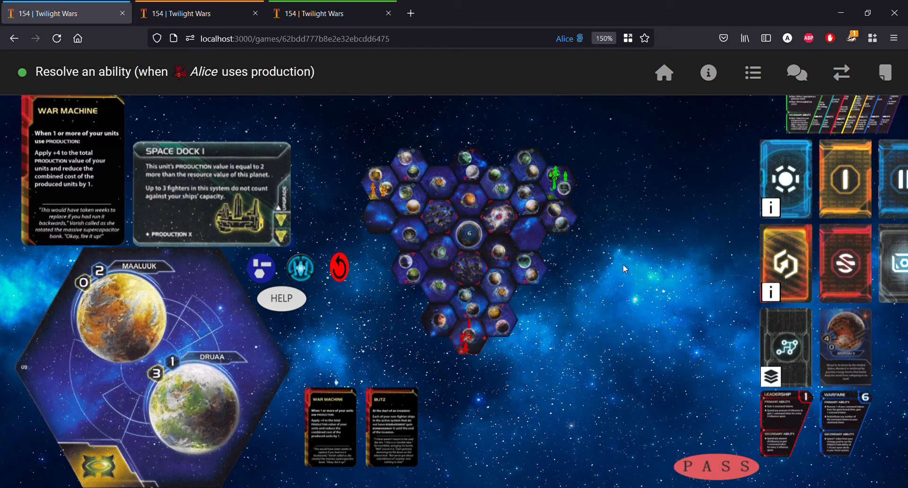
mouse_move(338, 202)
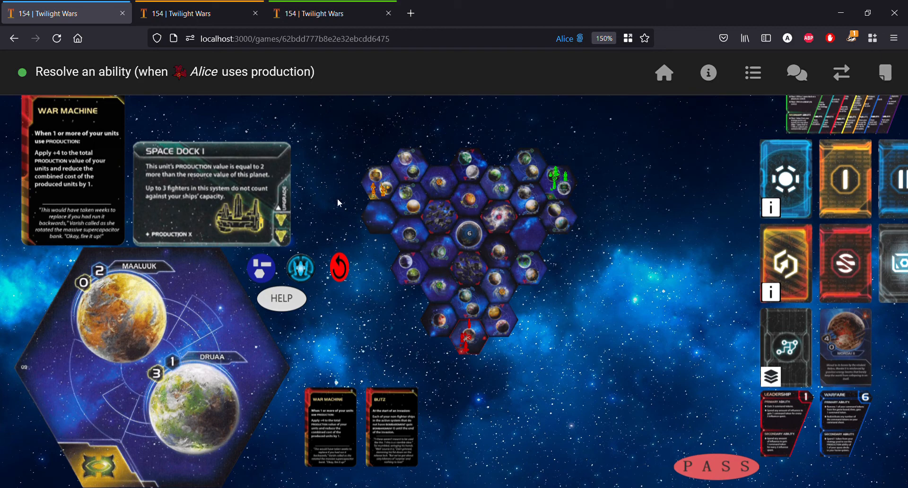
mouse_move(332, 439)
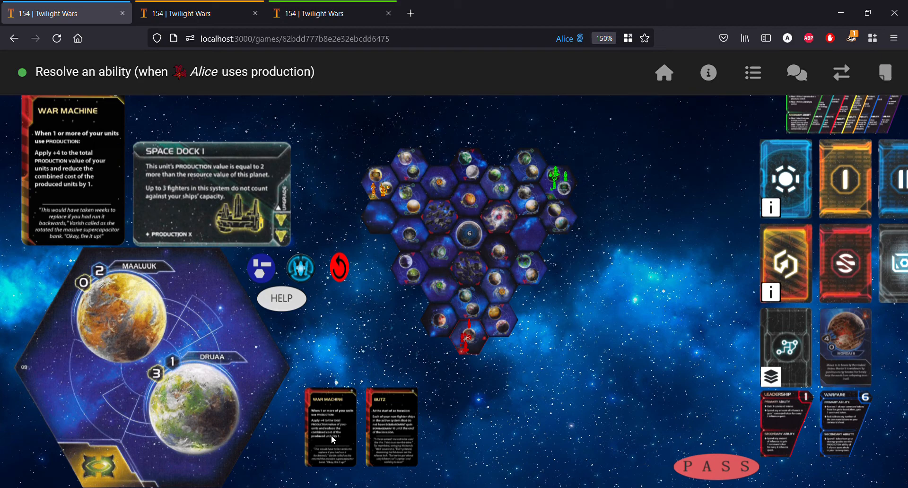
mouse_move(528, 269)
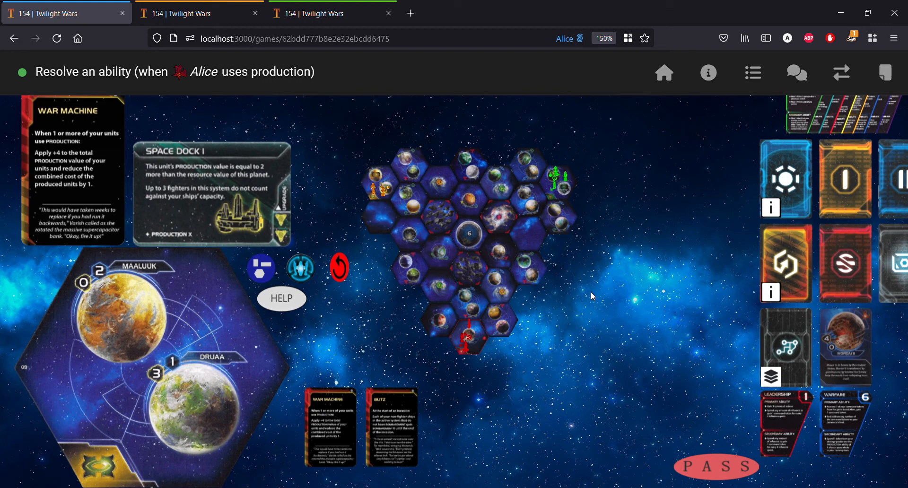
Step: Play Alice's War Machine action card and acknowledge the 'Action card played' notice
click(282, 208)
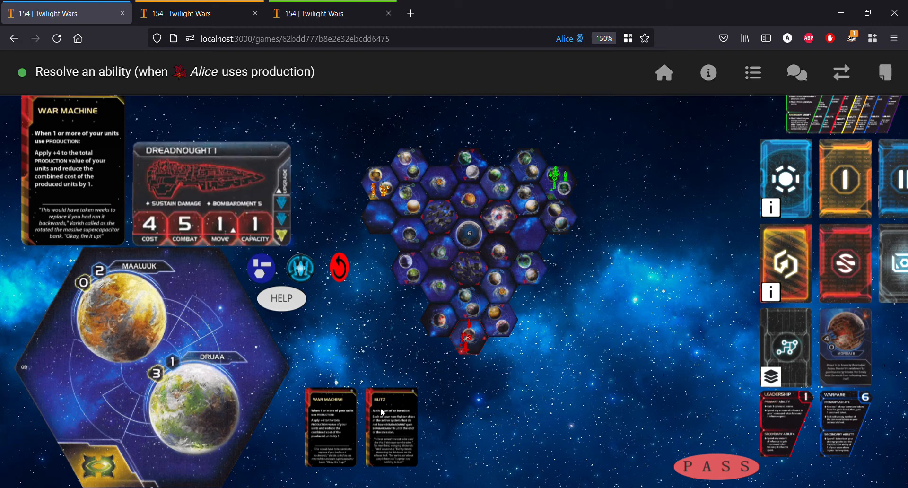
click(330, 425)
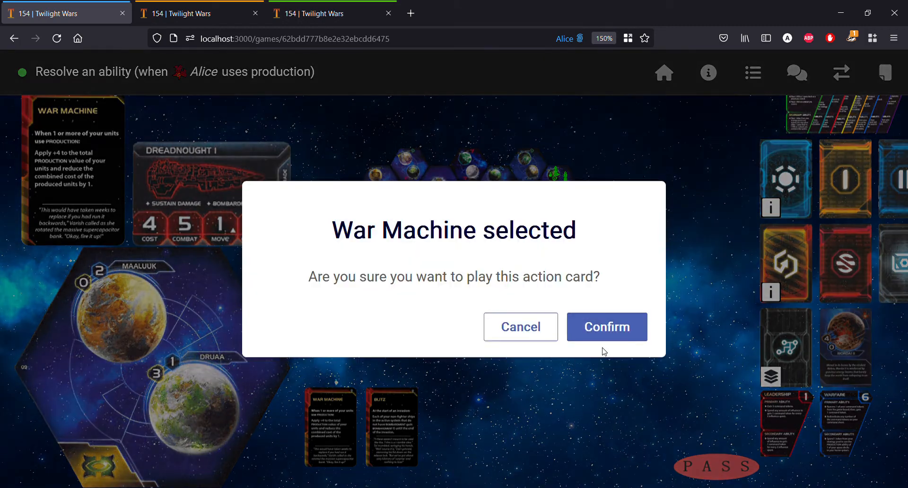
click(606, 326)
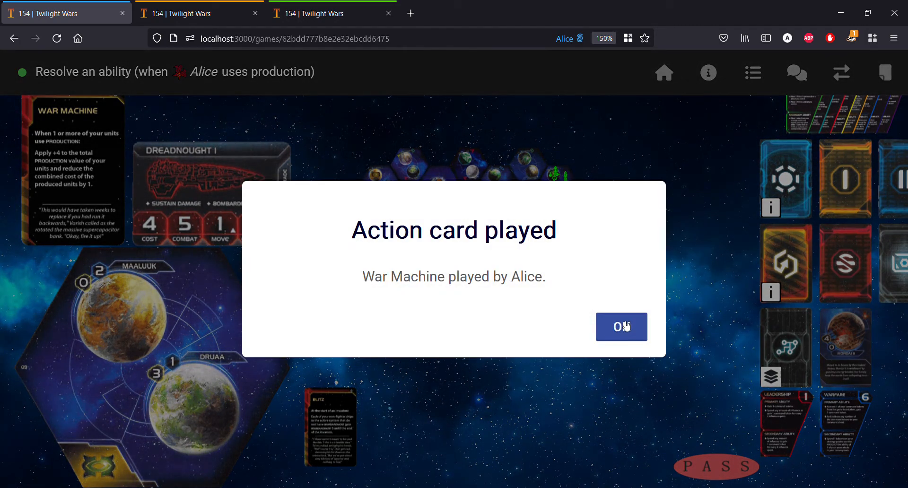
click(621, 326)
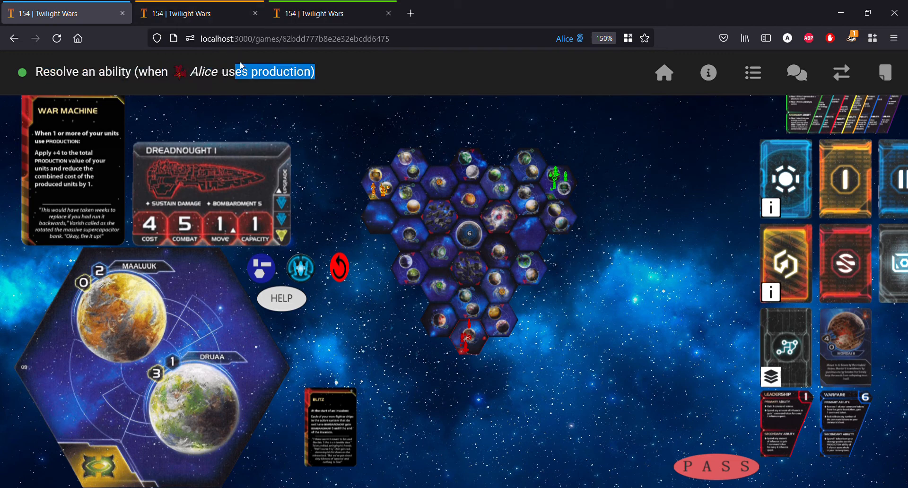
mouse_move(327, 127)
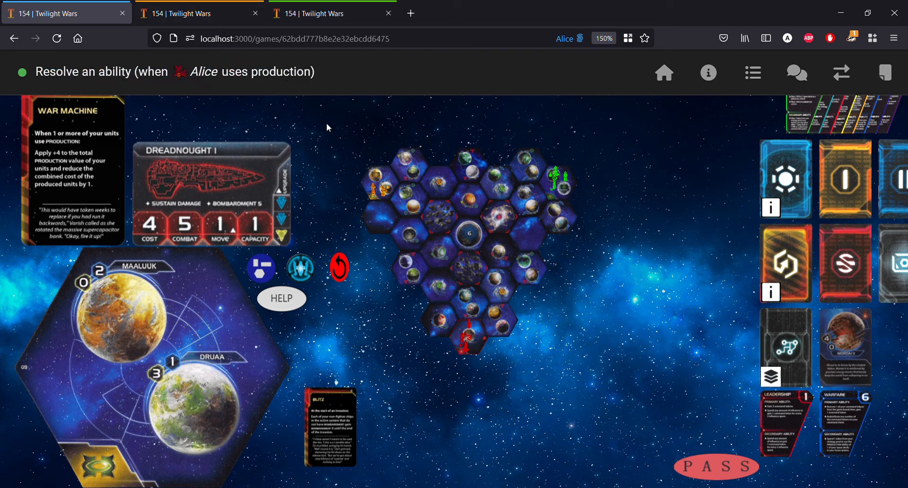
mouse_move(665, 433)
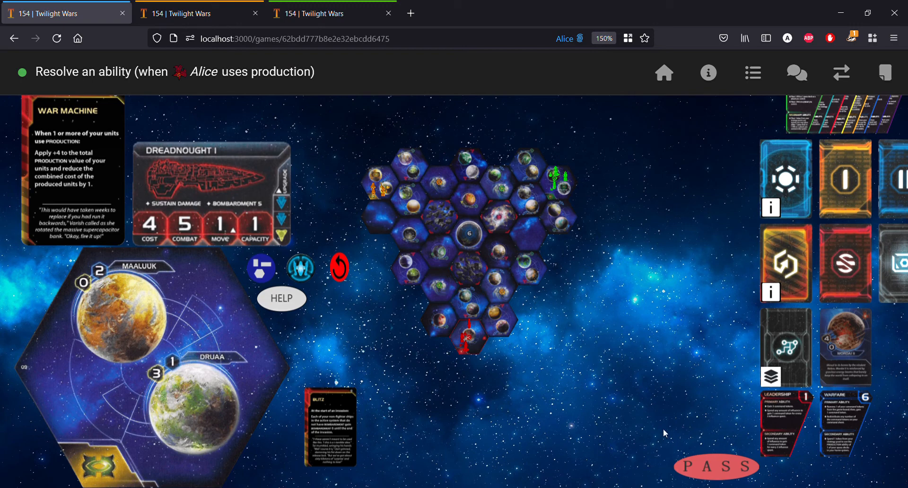
mouse_move(702, 471)
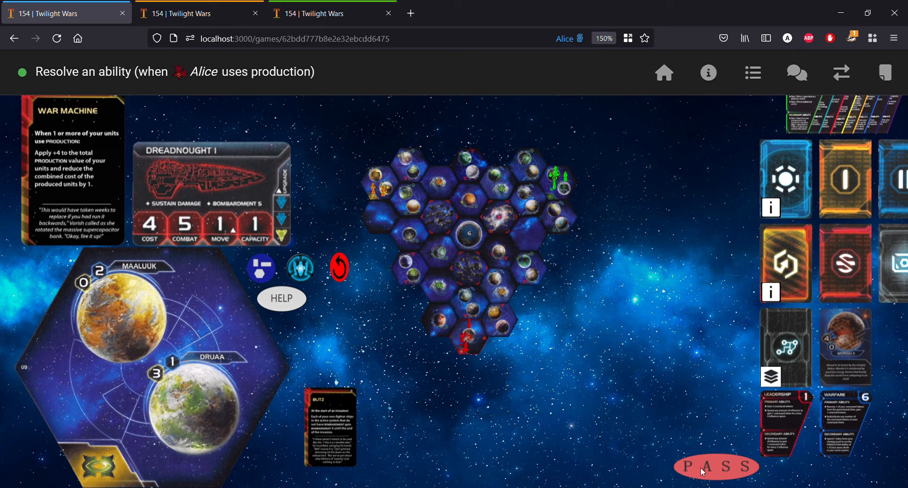
Step: Pass on abilities and production, then confirm ending Alice's turn
click(715, 466)
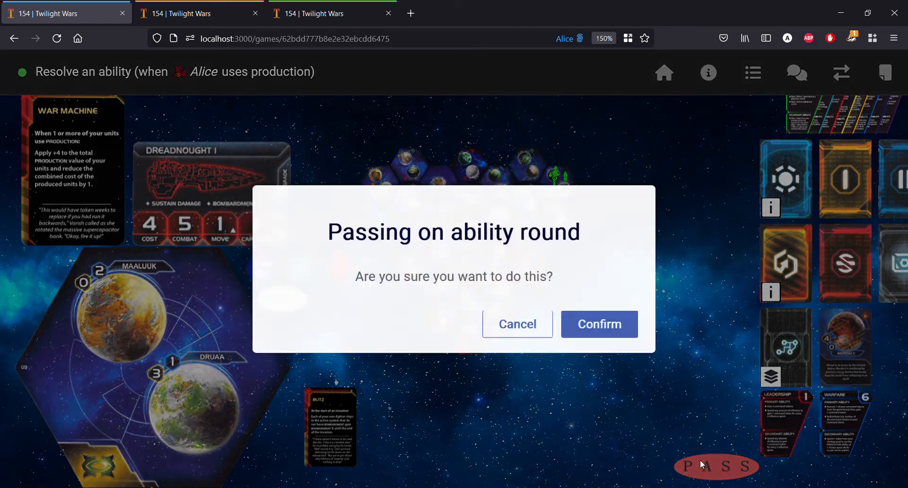
click(599, 323)
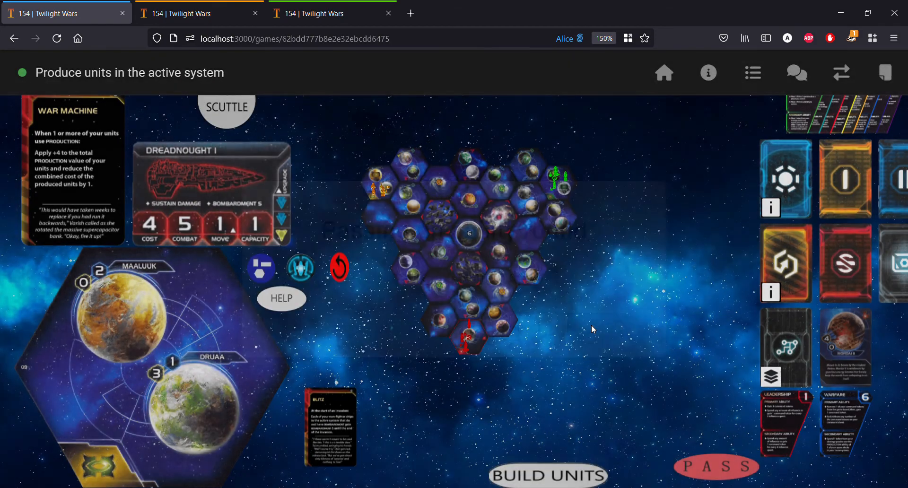
click(715, 466)
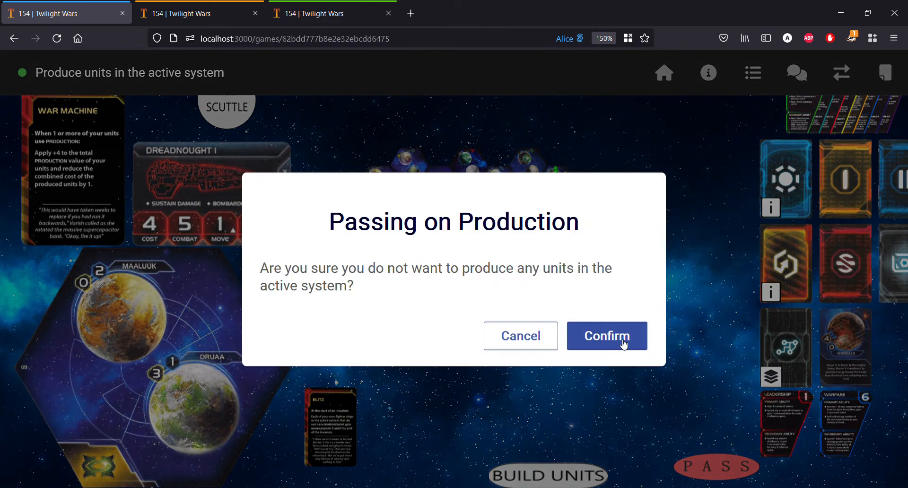
click(606, 336)
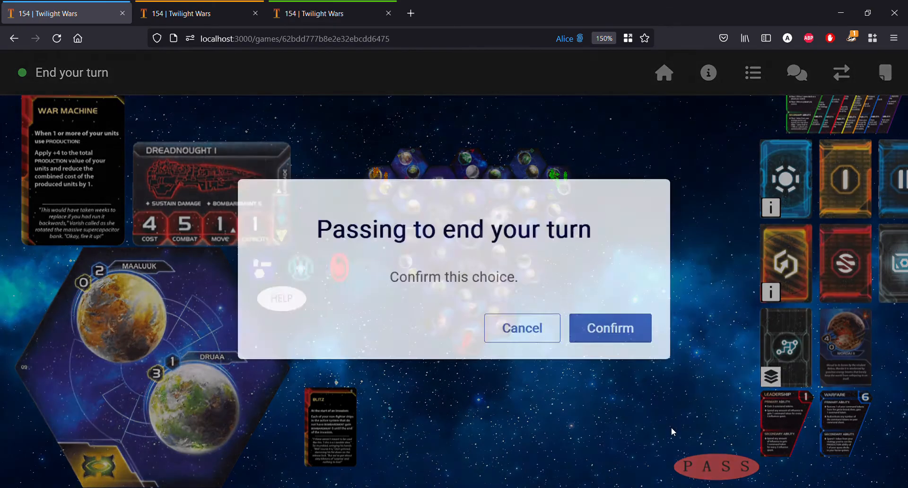
click(609, 328)
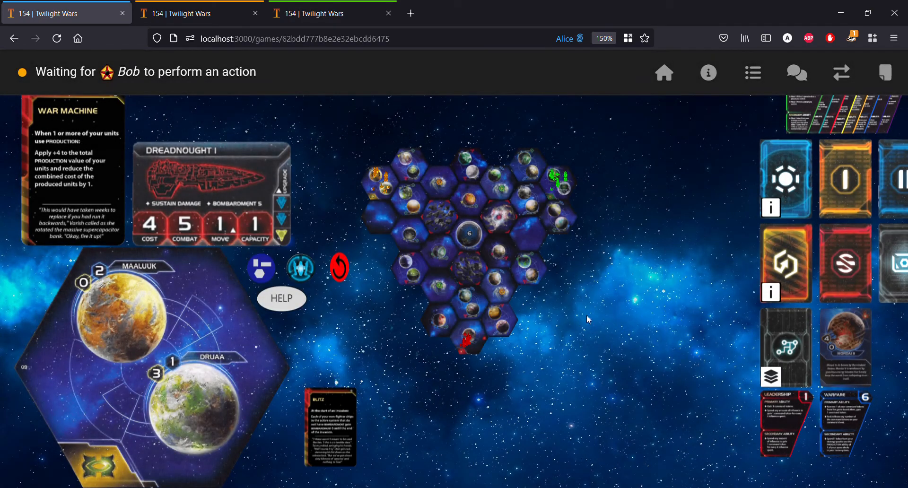
mouse_move(470, 200)
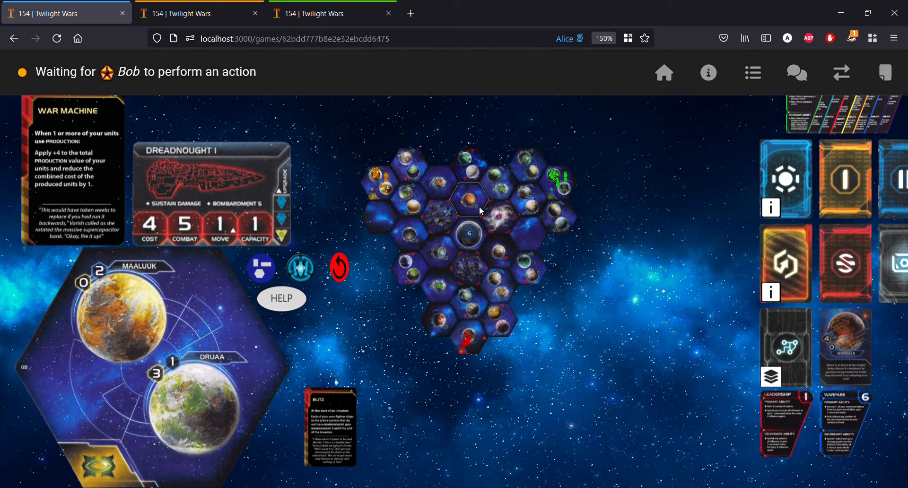
Step: On Bob's tab, dismiss the your-turn notice and reopen his auto-pass settings
click(199, 13)
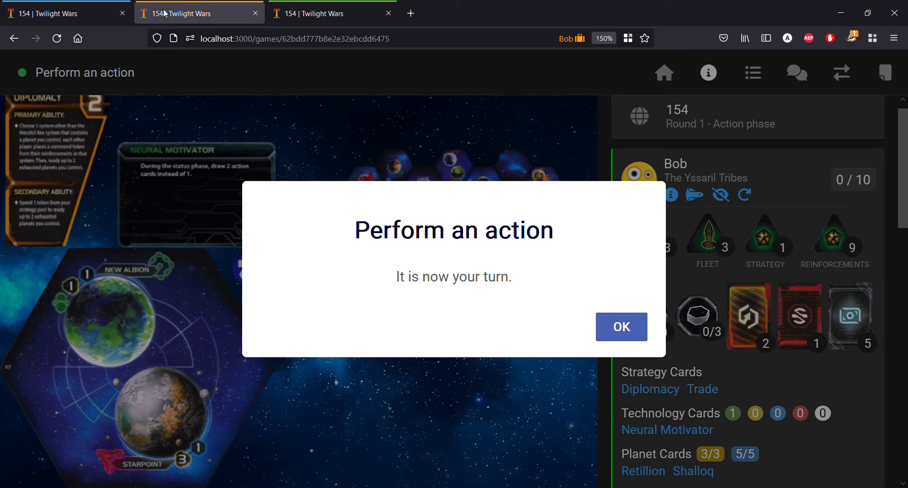
click(620, 327)
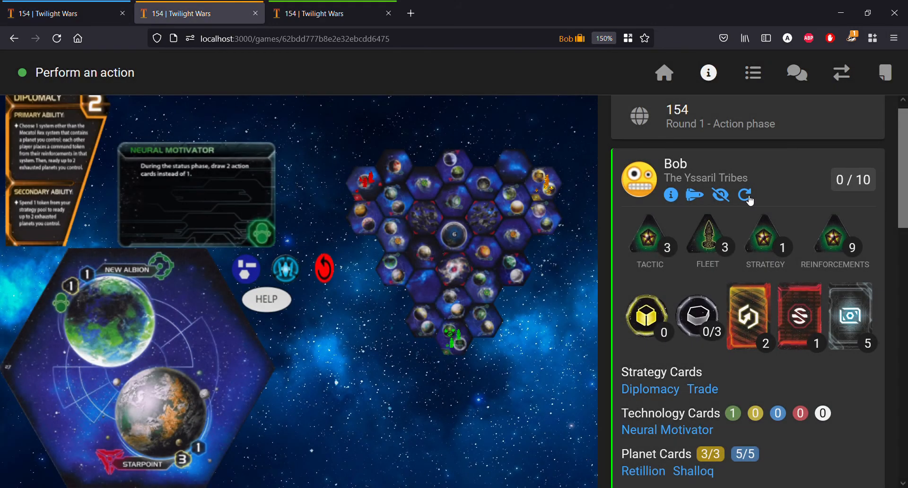
click(745, 194)
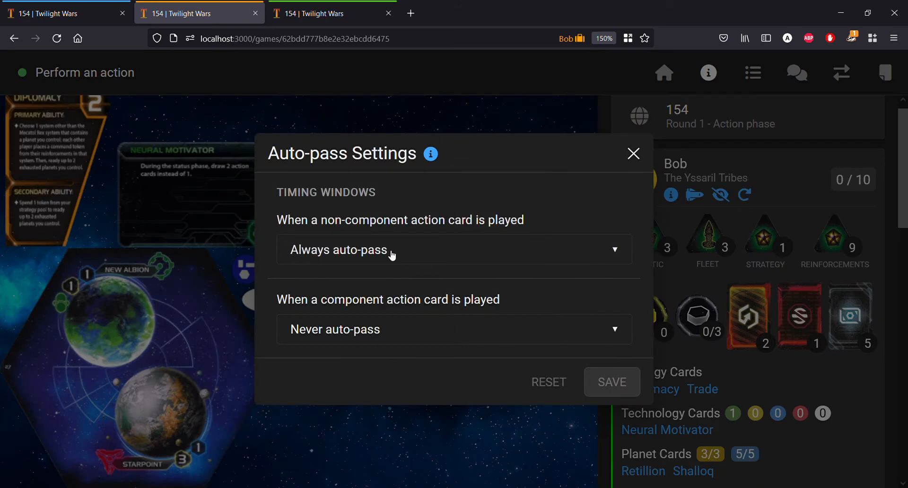
mouse_move(436, 261)
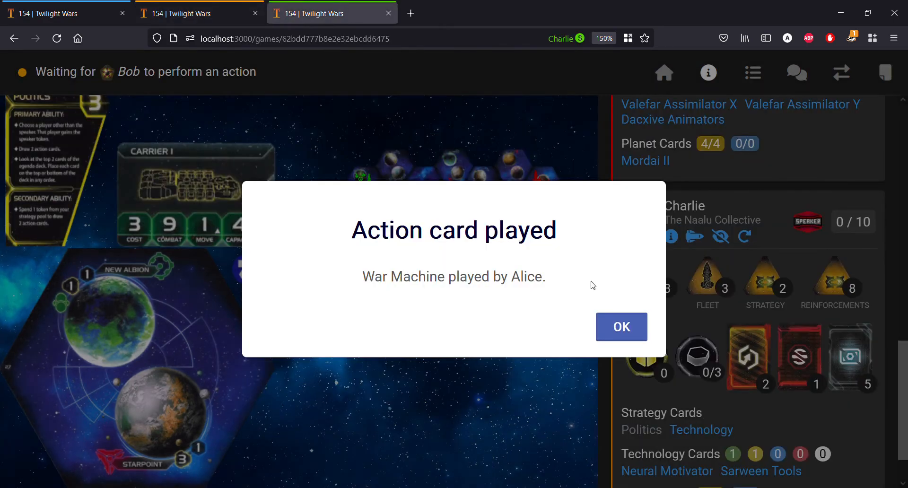
Step: On Charlie's tab, cycle the component action card auto-pass options, then restore Never auto-pass
click(620, 326)
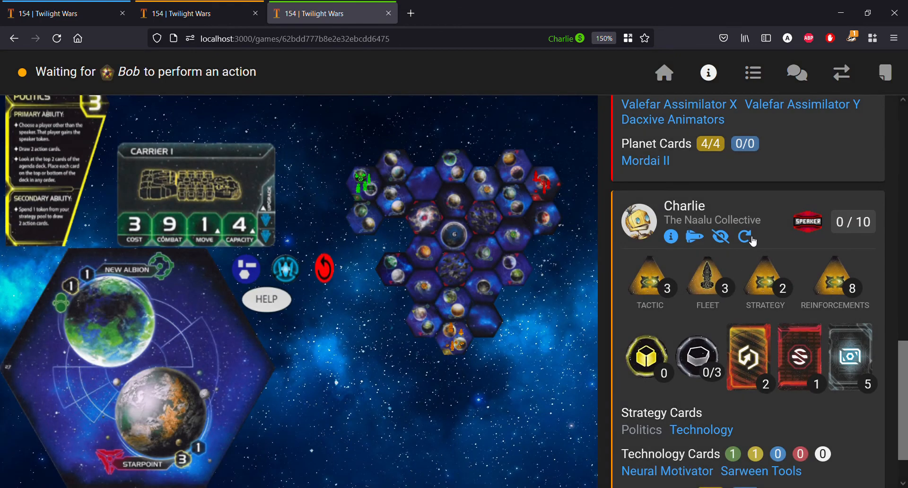
click(720, 236)
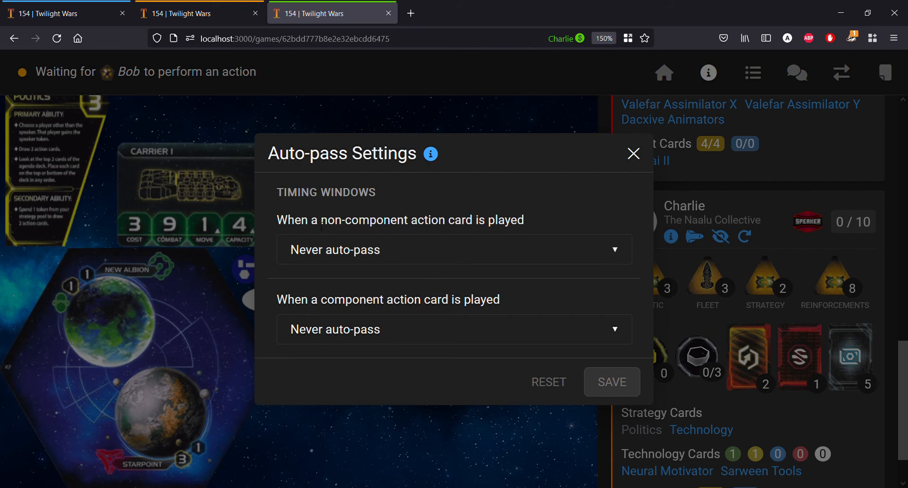
mouse_move(372, 254)
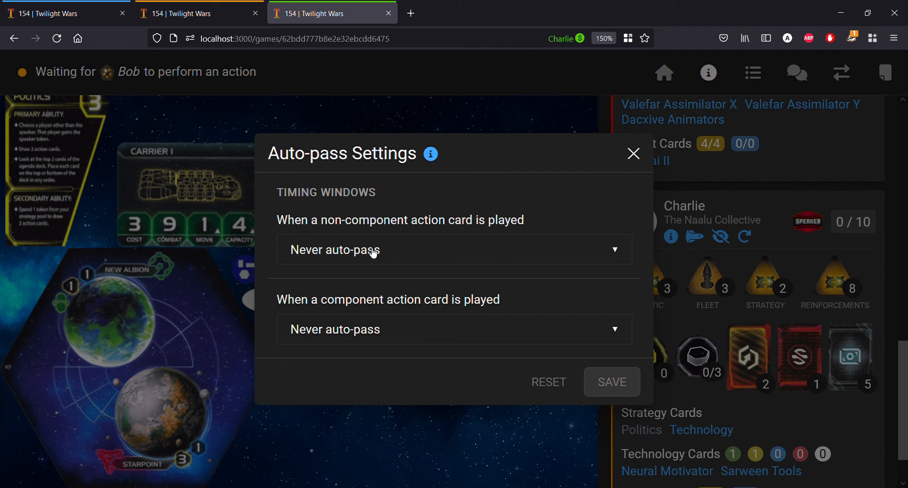
mouse_move(489, 244)
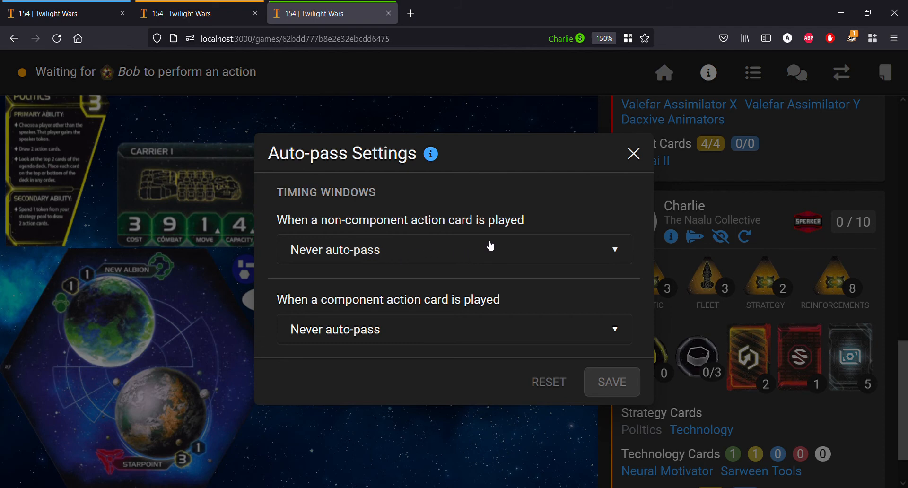
mouse_move(545, 179)
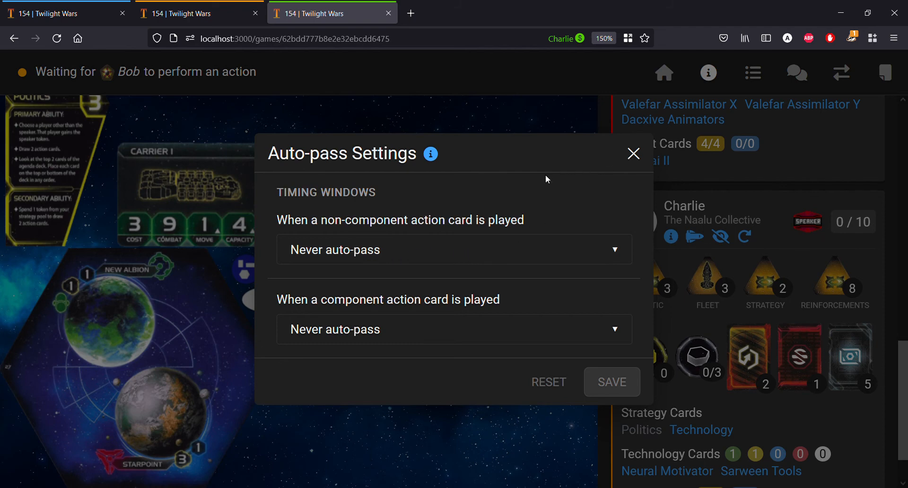
mouse_move(576, 336)
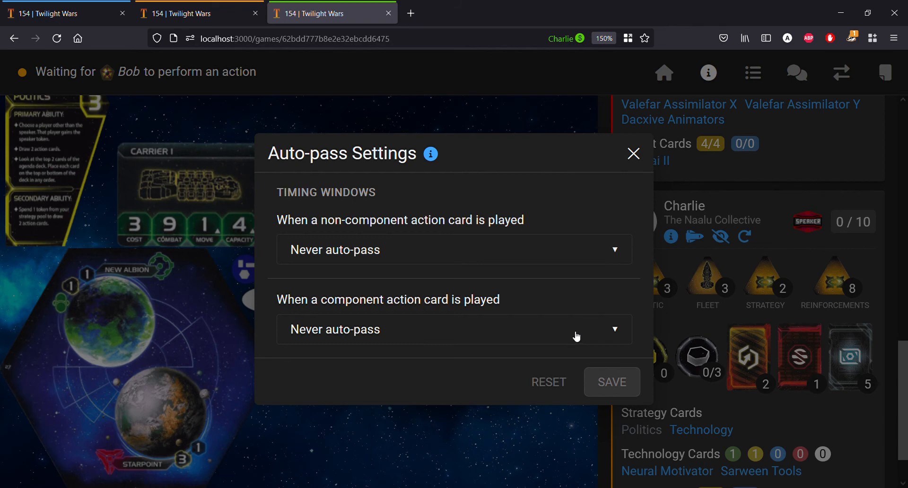
click(453, 329)
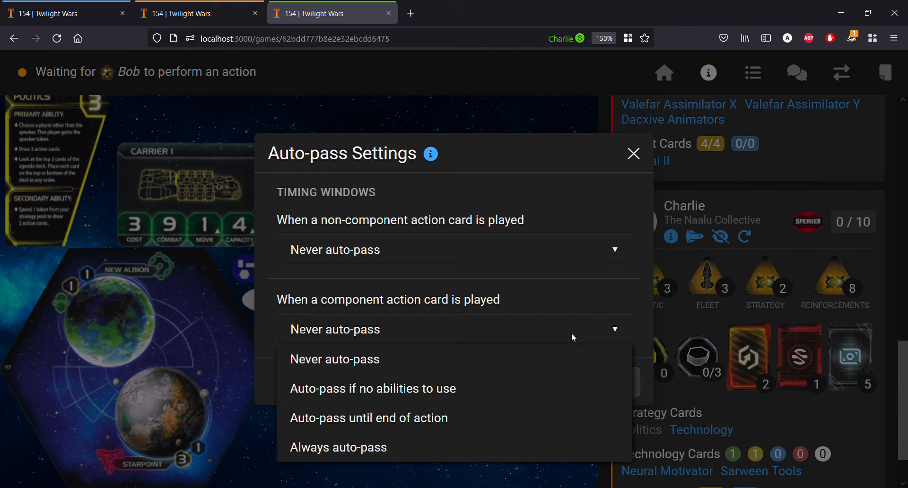
mouse_move(440, 377)
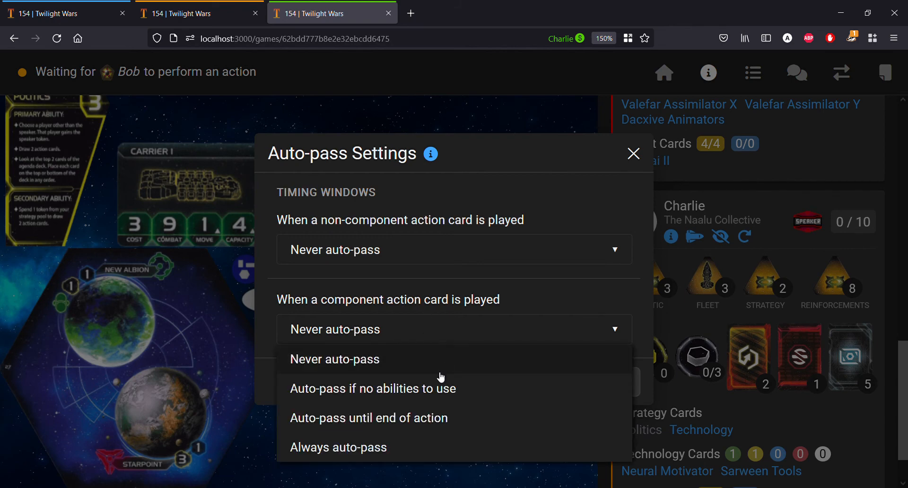
click(372, 387)
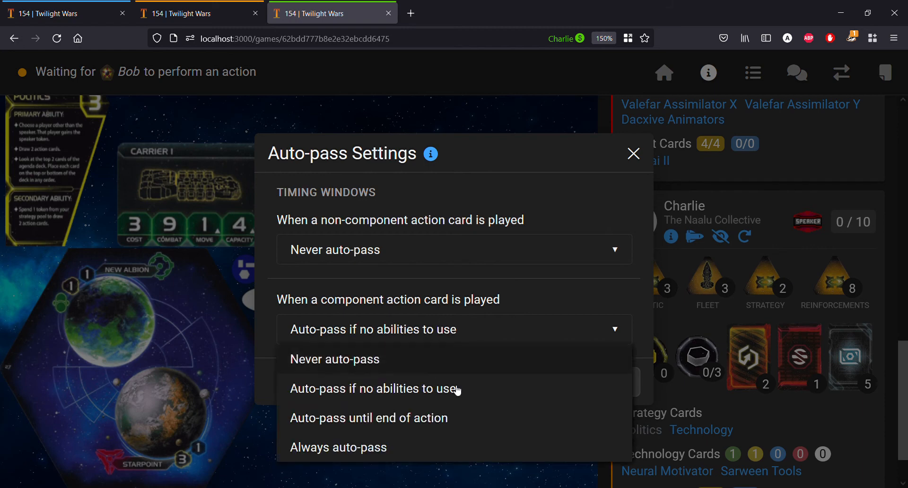
click(368, 418)
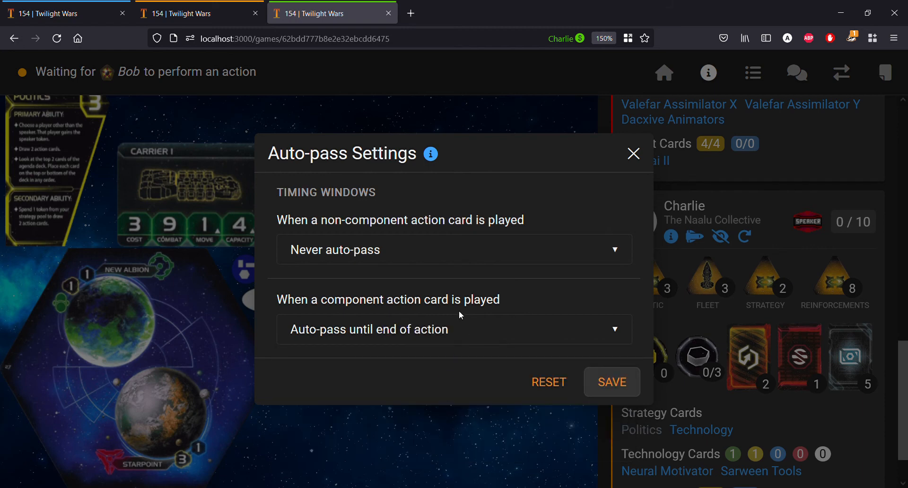
click(454, 328)
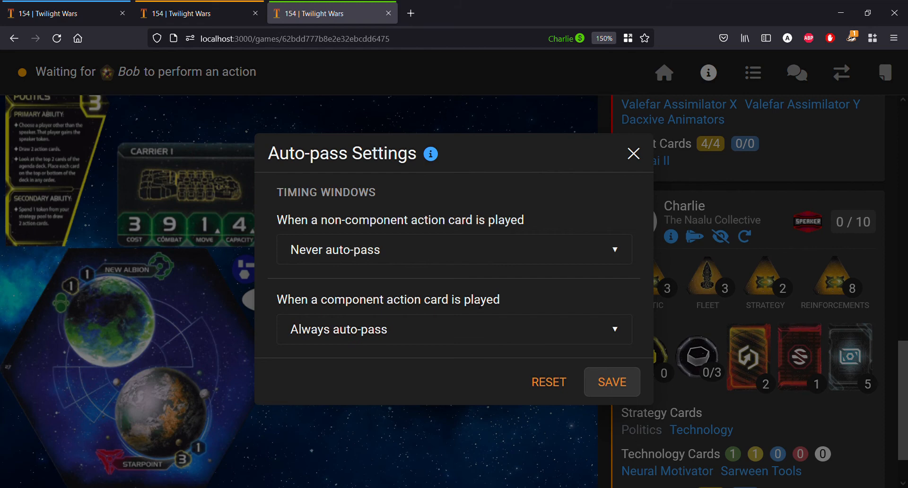
click(453, 329)
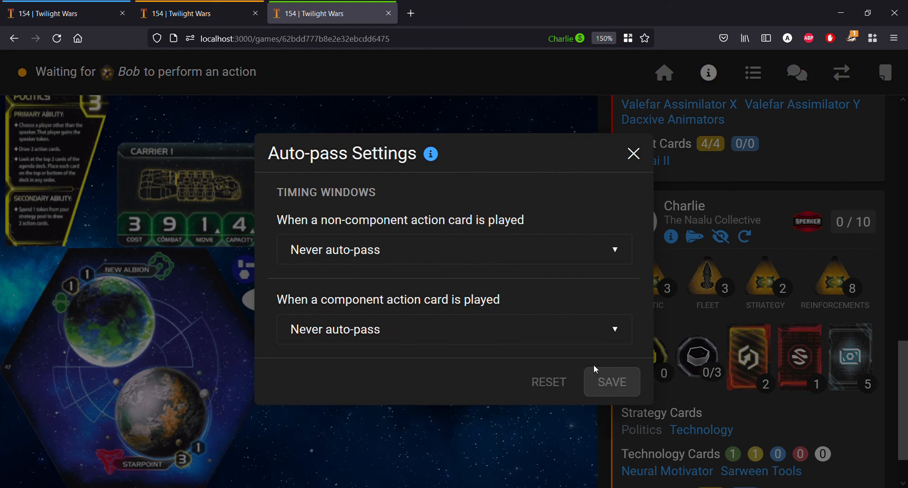
mouse_move(405, 115)
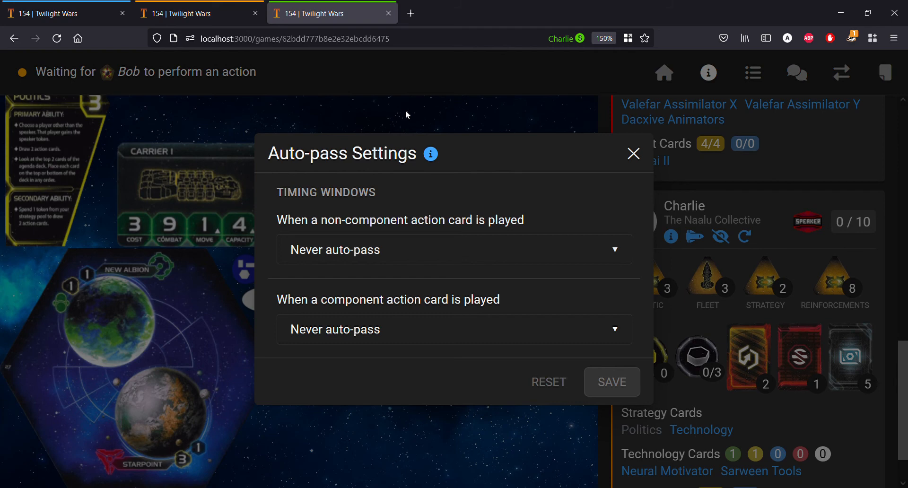
mouse_move(371, 125)
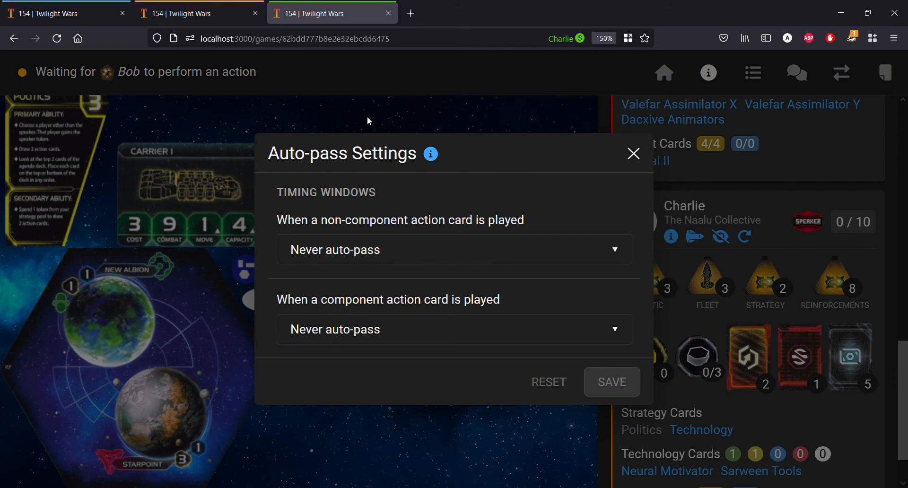
mouse_move(549, 125)
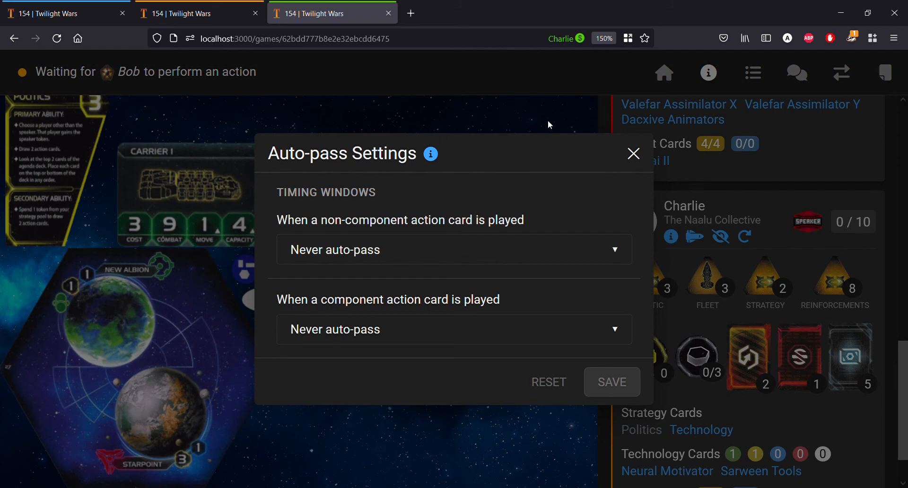
mouse_move(510, 89)
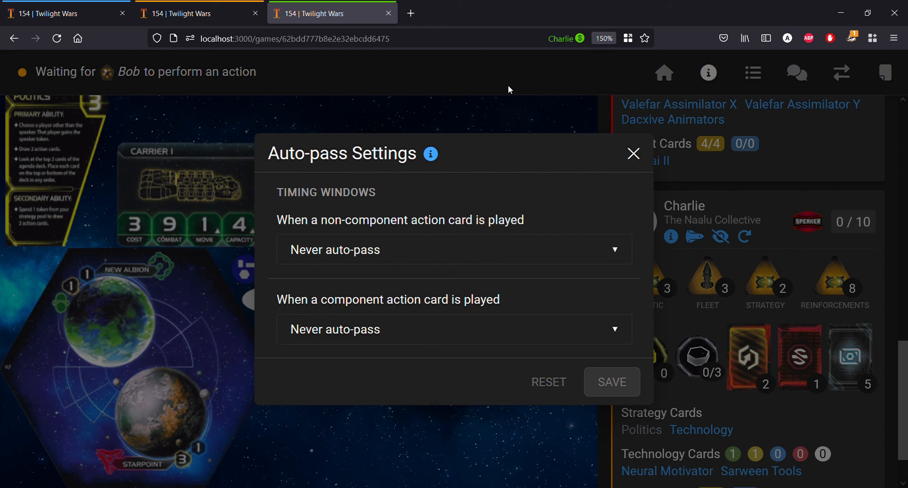
mouse_move(521, 97)
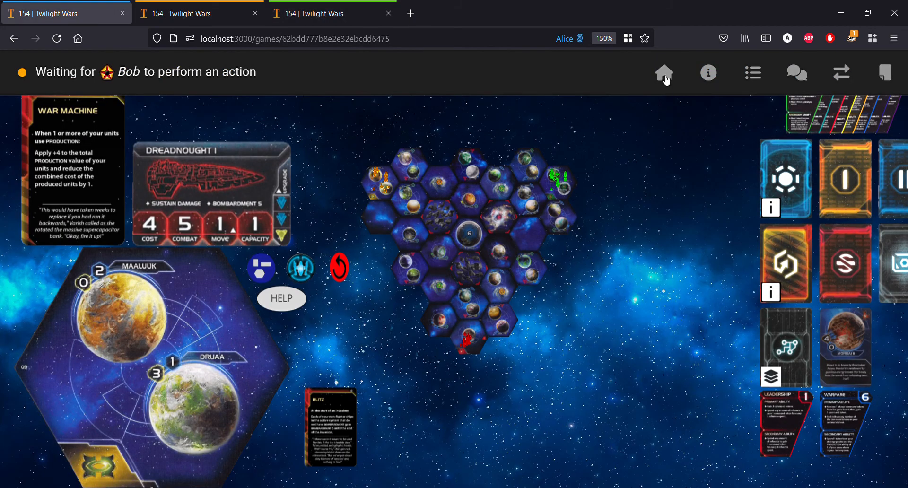
mouse_move(729, 99)
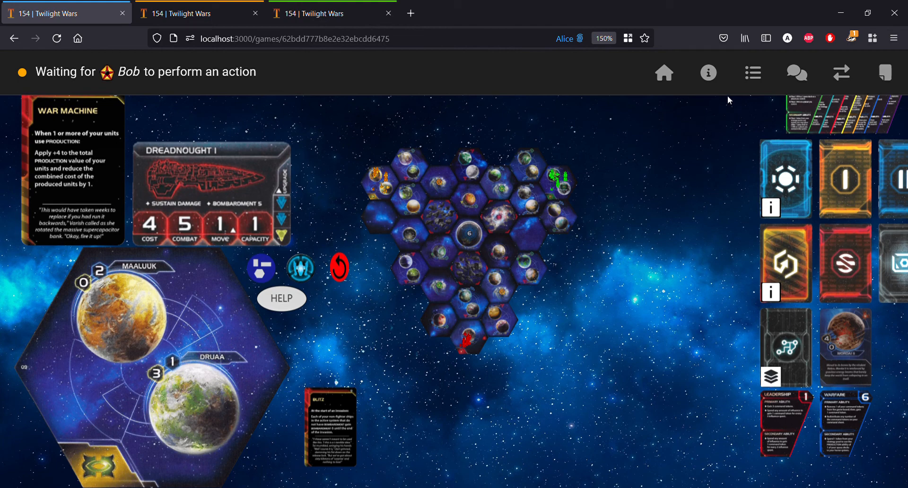
Step: Open Alice's Auto-pass Settings from the Nekro Virus entry in the player information panel
click(707, 73)
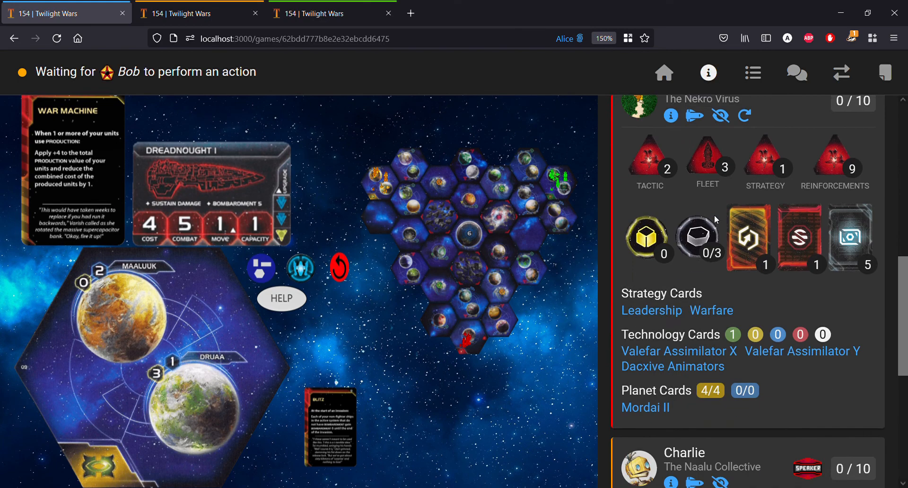
click(744, 116)
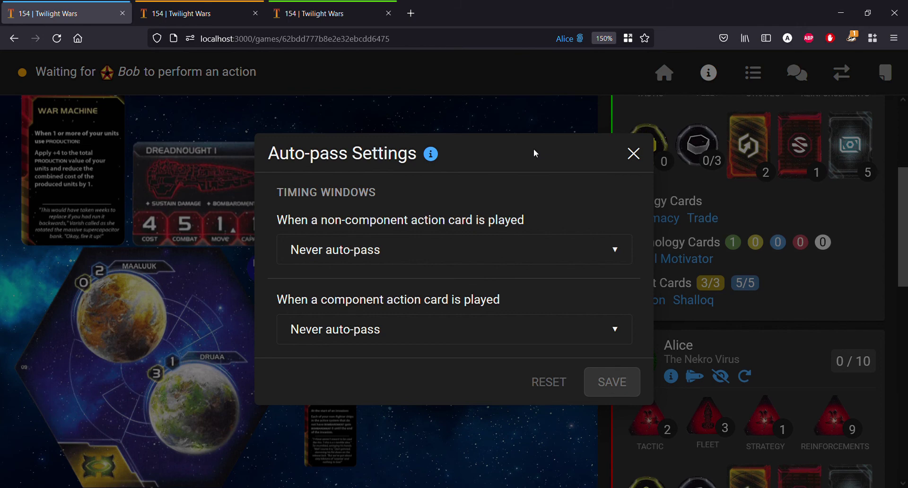
mouse_move(483, 119)
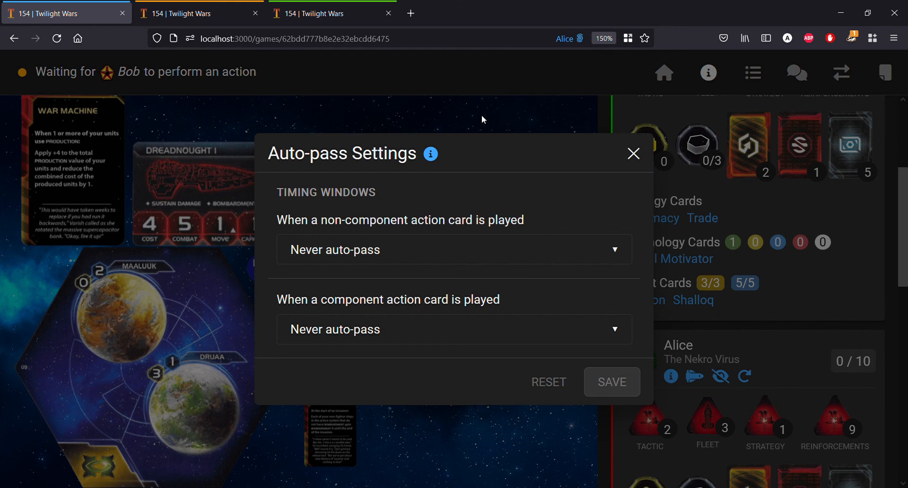
mouse_move(452, 83)
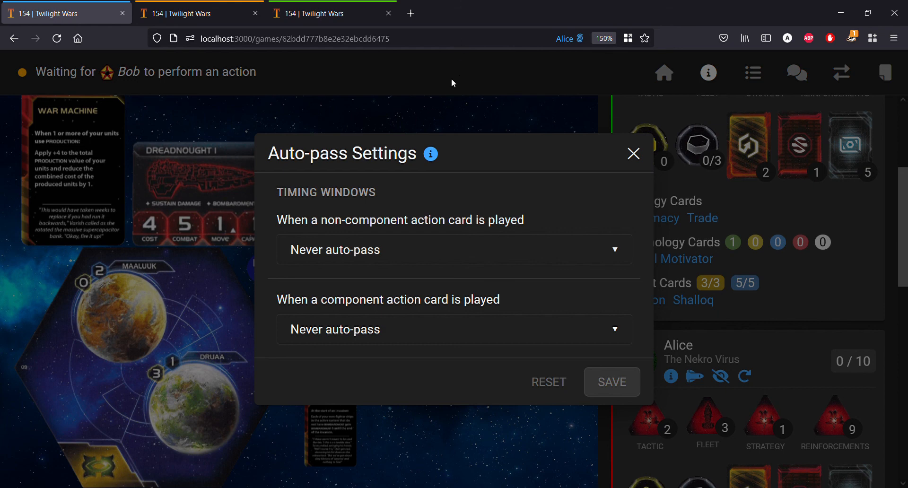
mouse_move(572, 125)
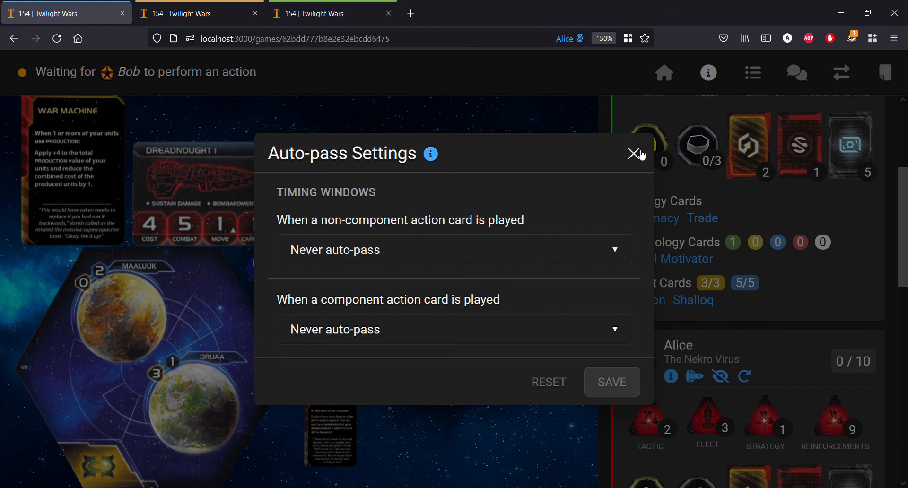
Step: Leave the game and bring up the Update 1.54 notes on auto-pass timing windows
click(632, 153)
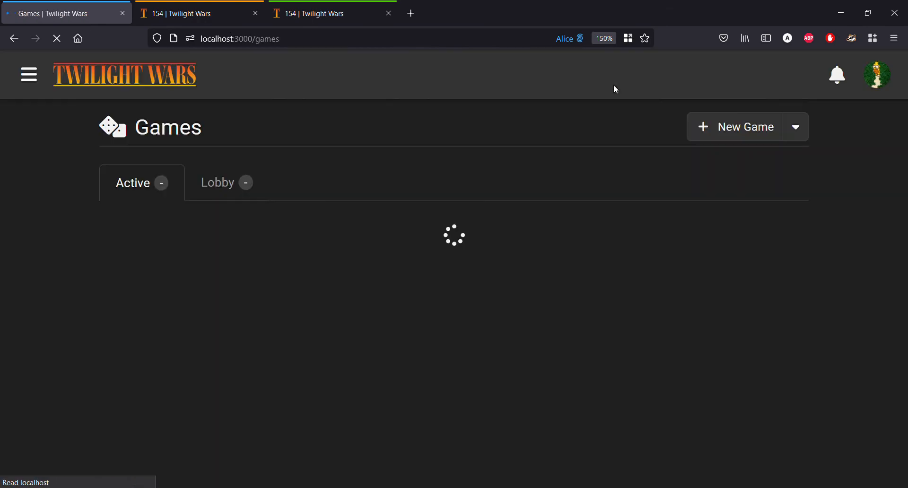
click(28, 74)
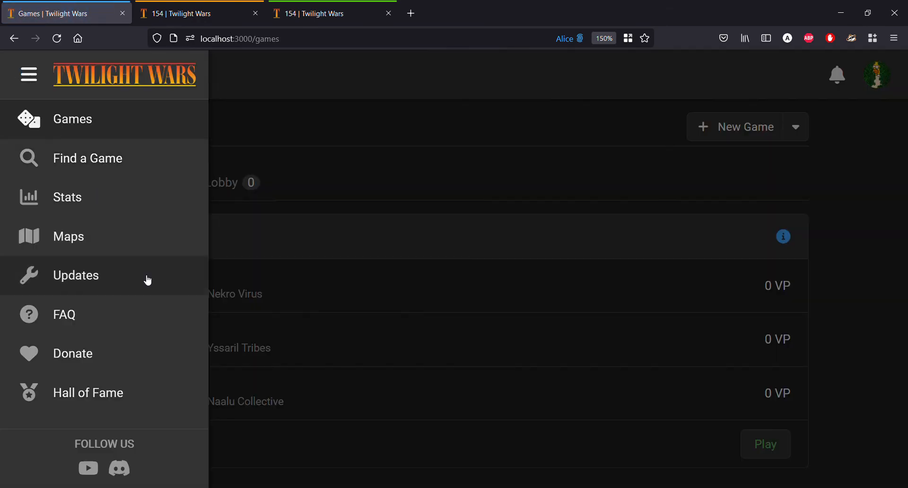
click(75, 275)
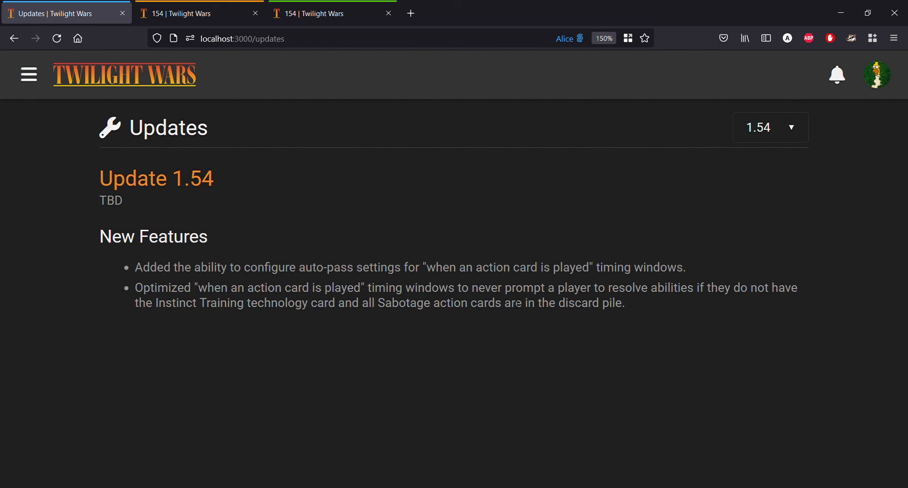
mouse_move(534, 319)
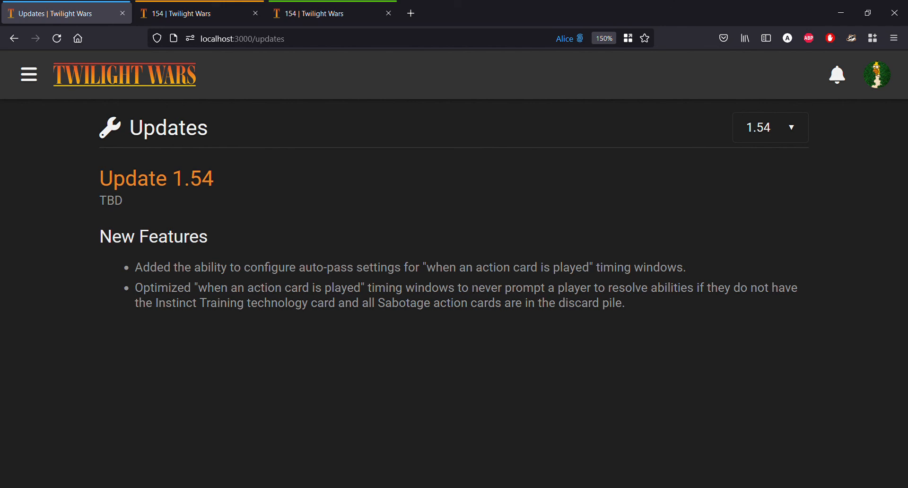
mouse_move(811, 107)
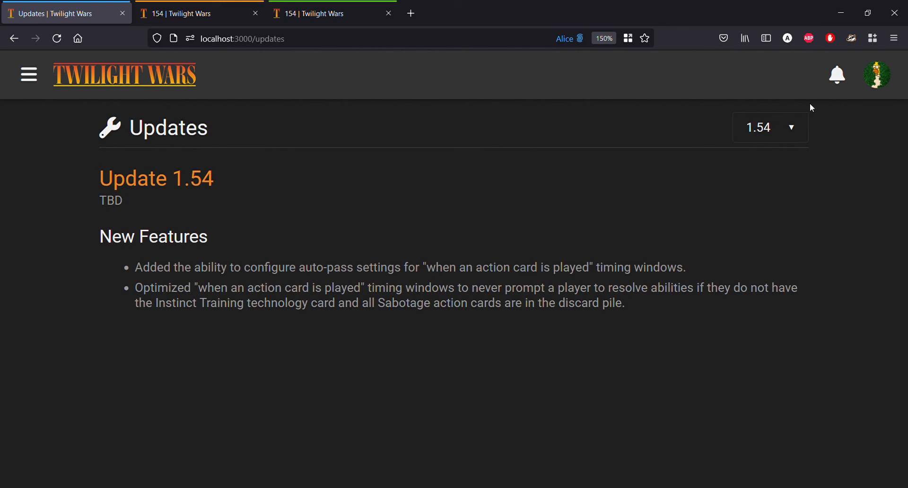
mouse_move(851, 80)
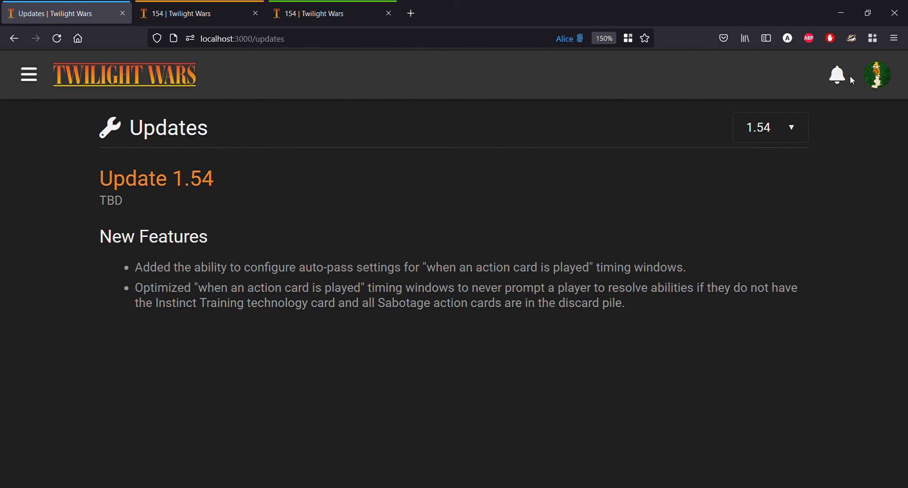
mouse_move(857, 84)
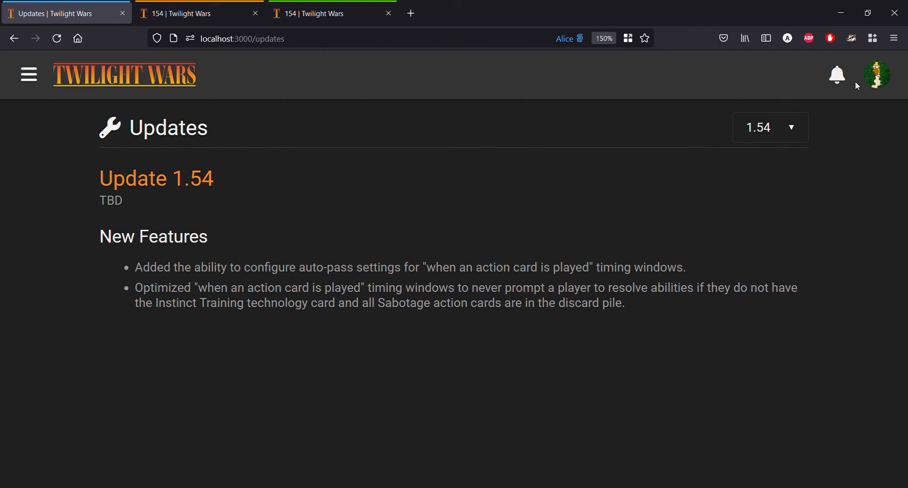
mouse_move(845, 68)
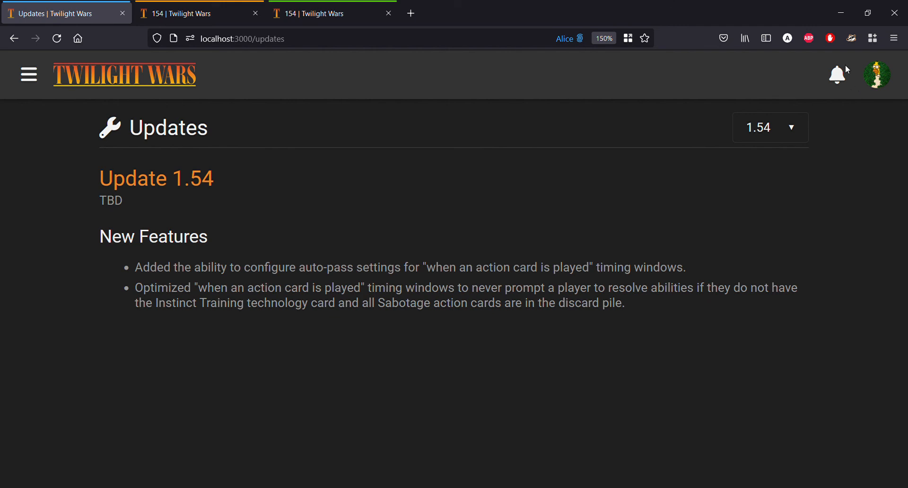